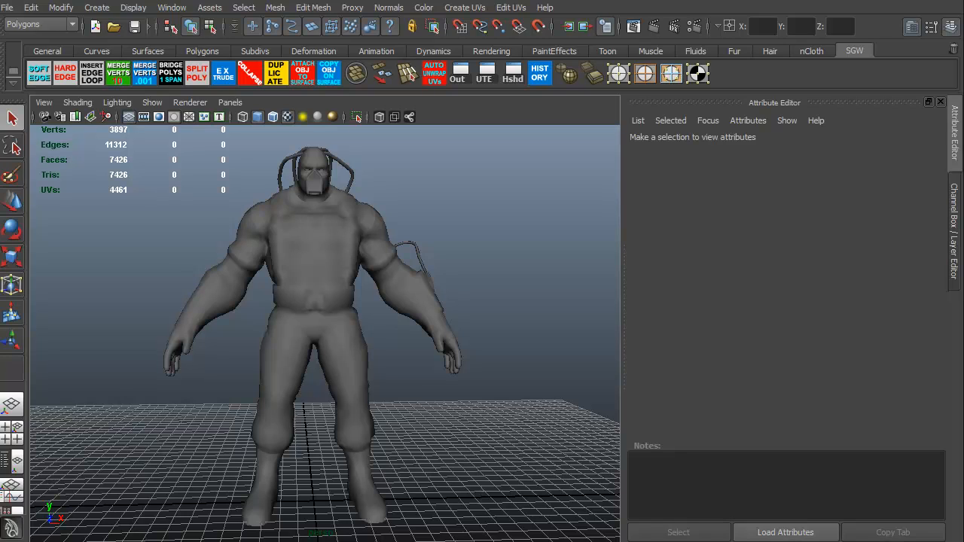
{"action": "mouse_move", "coordinate": [475, 460]}
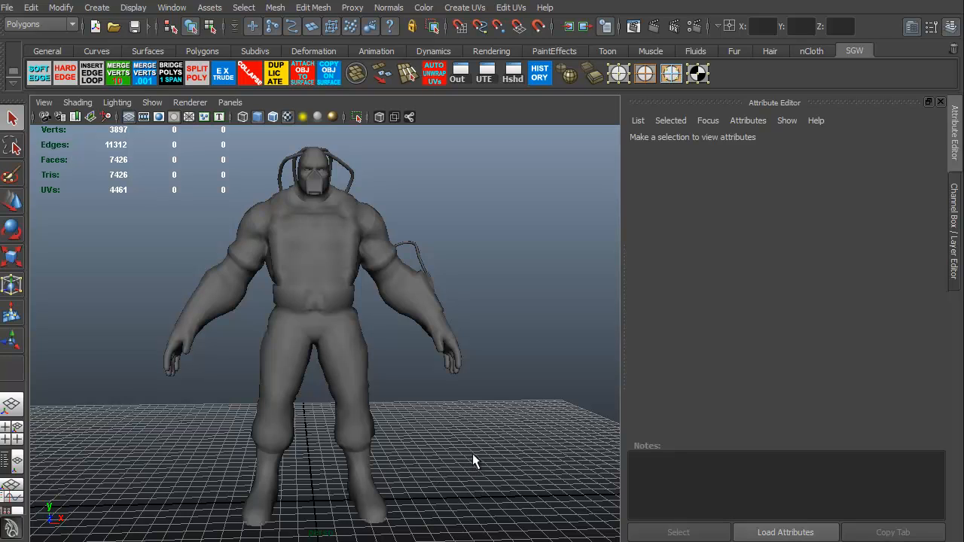
{"action": "mouse_move", "coordinate": [461, 454]}
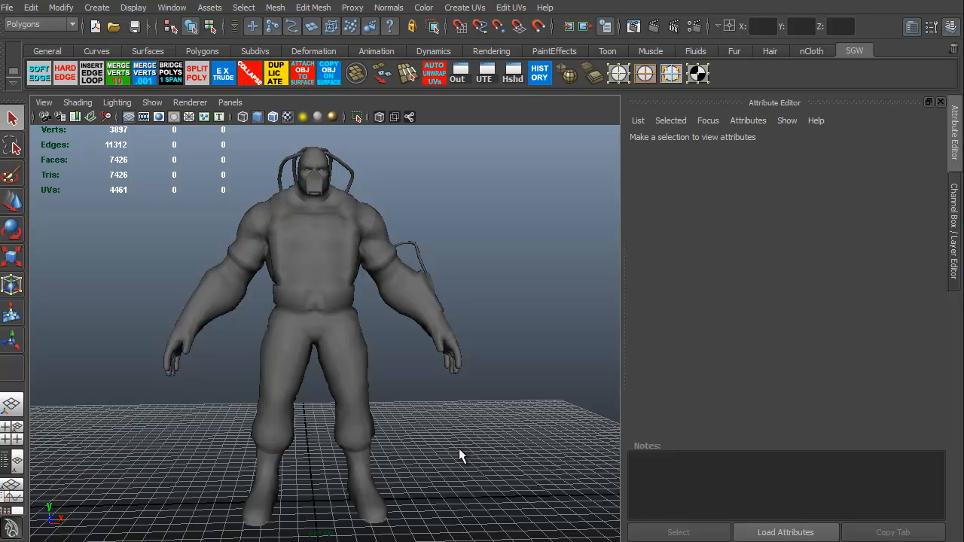
Step: Inspect the untextured wrestler from several angles, then bring up Hypershade to add blinn2
{"action": "left_click_drag", "start_coordinate": [461, 455], "coordinate": [455, 452]}
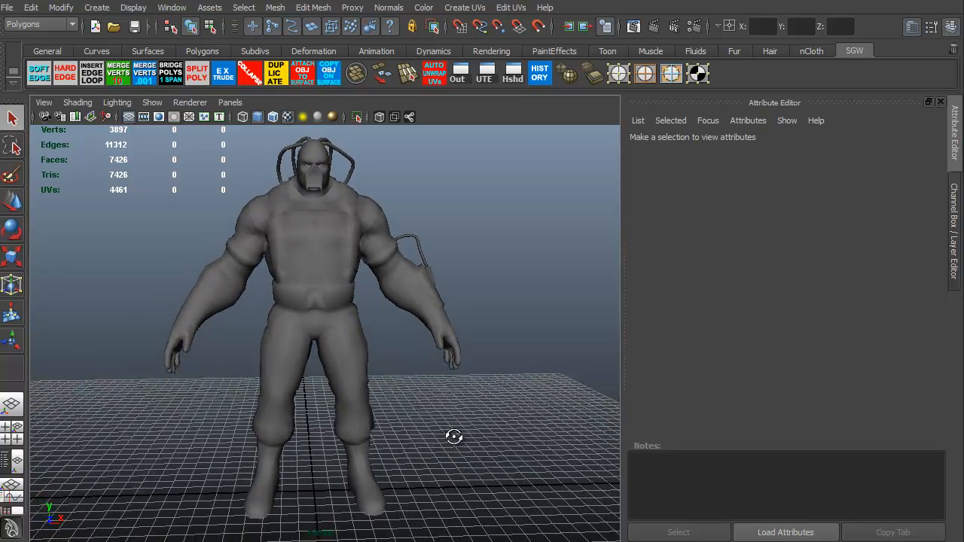
{"action": "left_click_drag", "start_coordinate": [455, 437], "coordinate": [359, 404]}
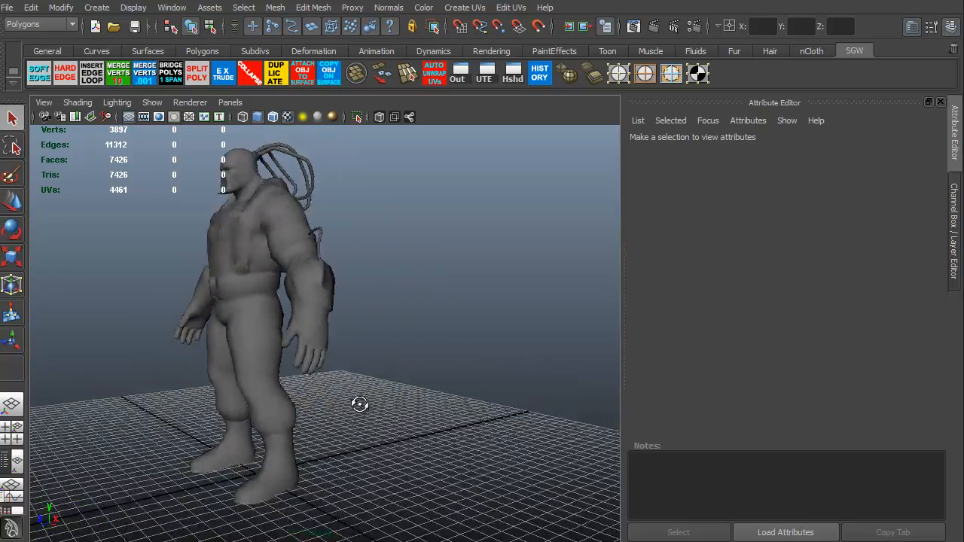
{"action": "left_click_drag", "start_coordinate": [359, 404], "coordinate": [477, 401]}
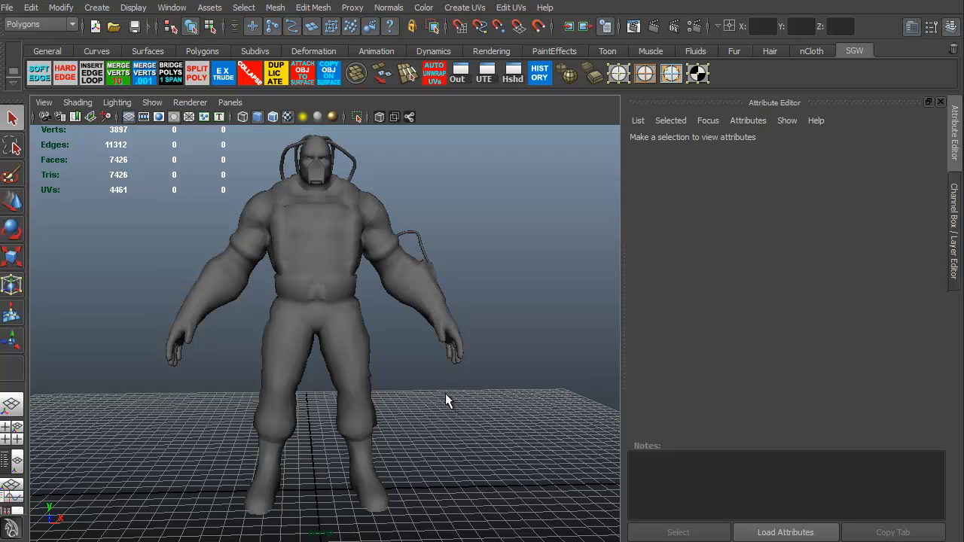
{"action": "mouse_move", "coordinate": [320, 301]}
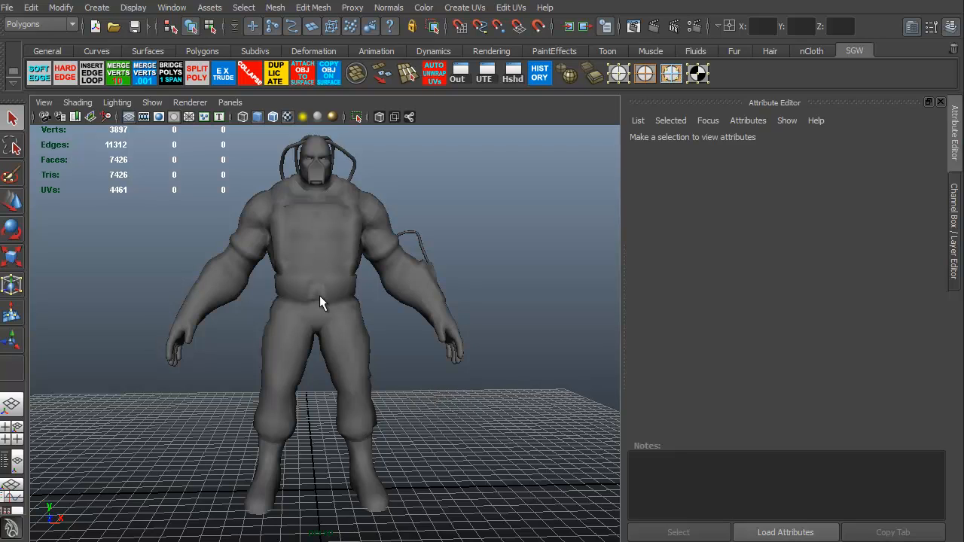
{"action": "mouse_move", "coordinate": [241, 373]}
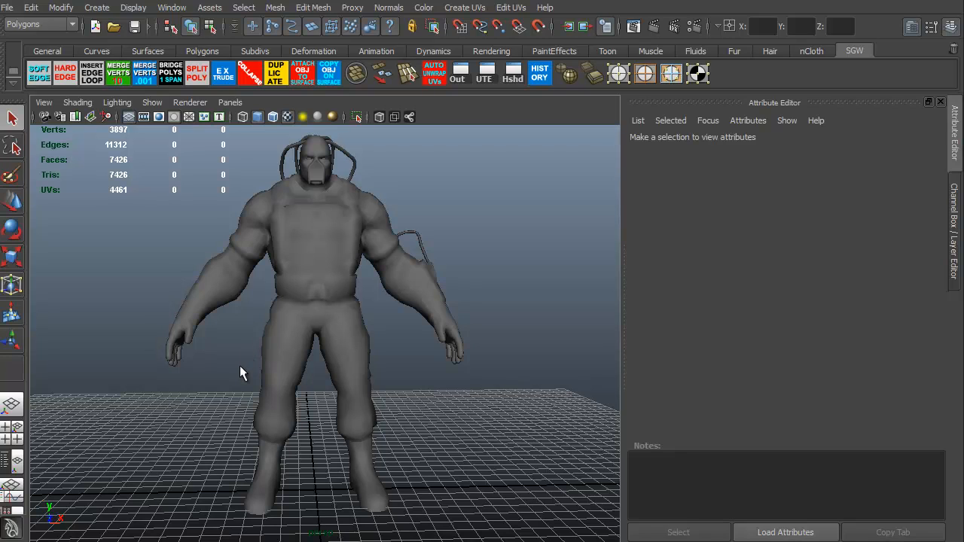
{"action": "mouse_move", "coordinate": [226, 283]}
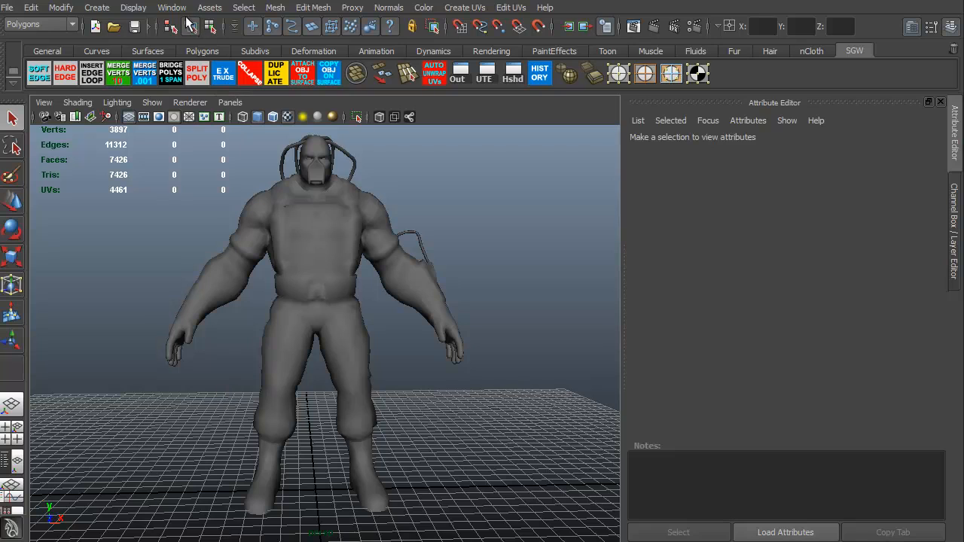
{"action": "left_click", "coordinate": [172, 8]}
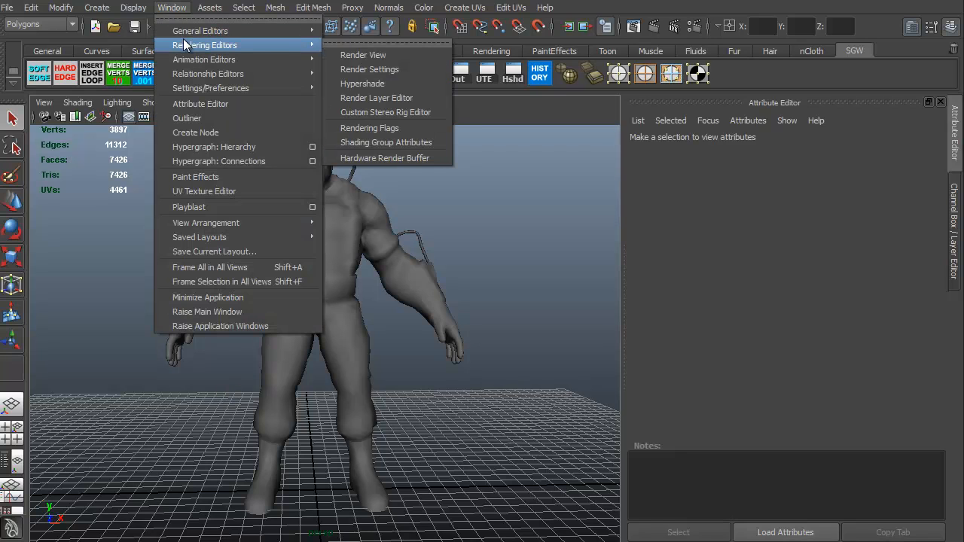
{"action": "mouse_move", "coordinate": [369, 69]}
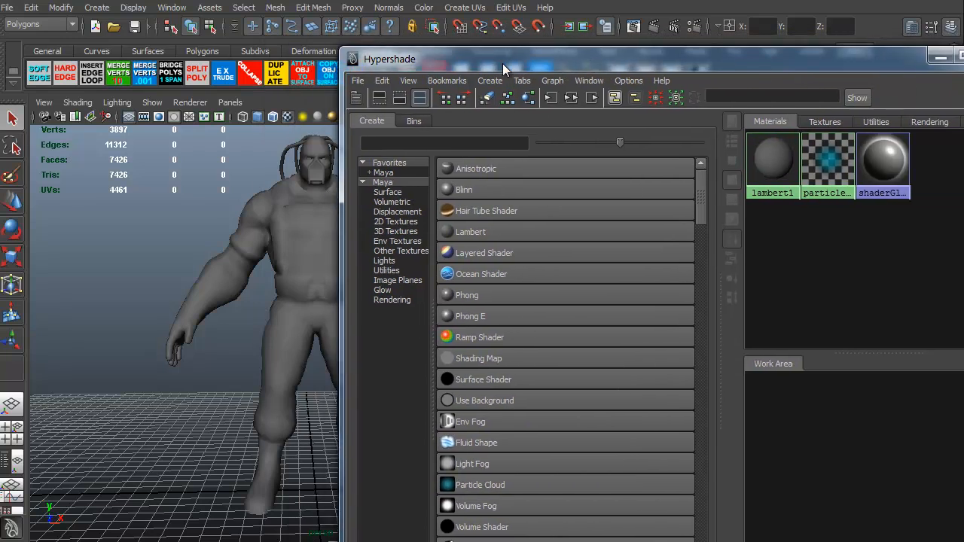
{"action": "left_click_drag", "start_coordinate": [503, 58], "coordinate": [398, 60]}
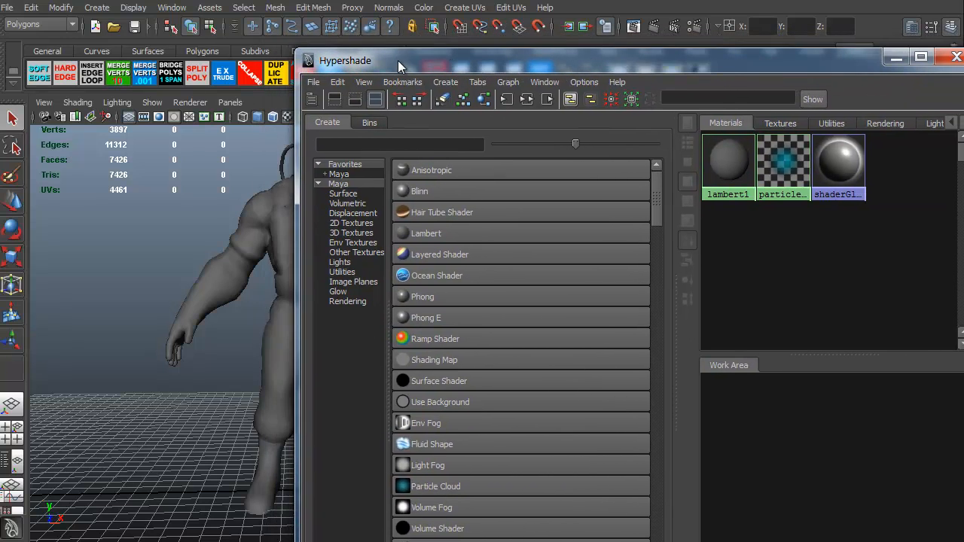
{"action": "left_click", "coordinate": [957, 57]}
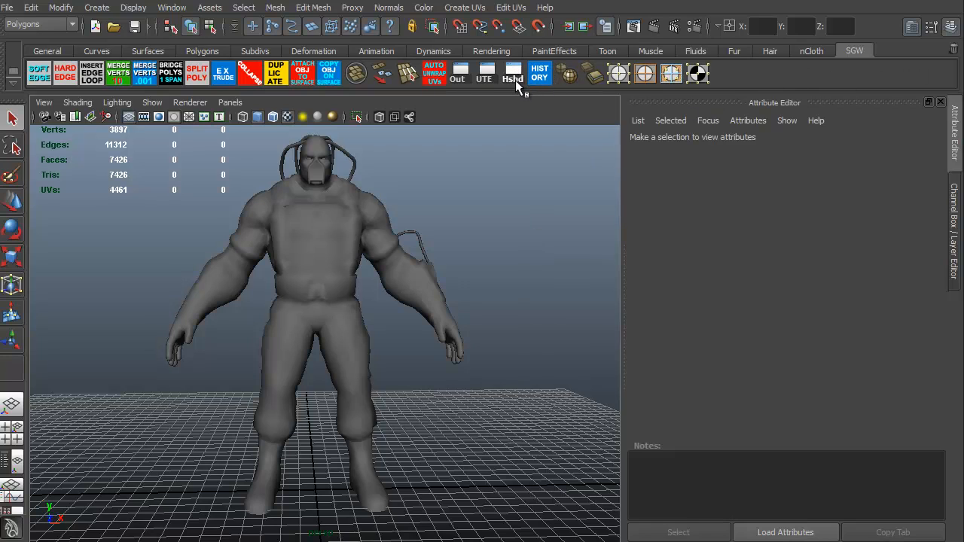
{"action": "mouse_move", "coordinate": [515, 83]}
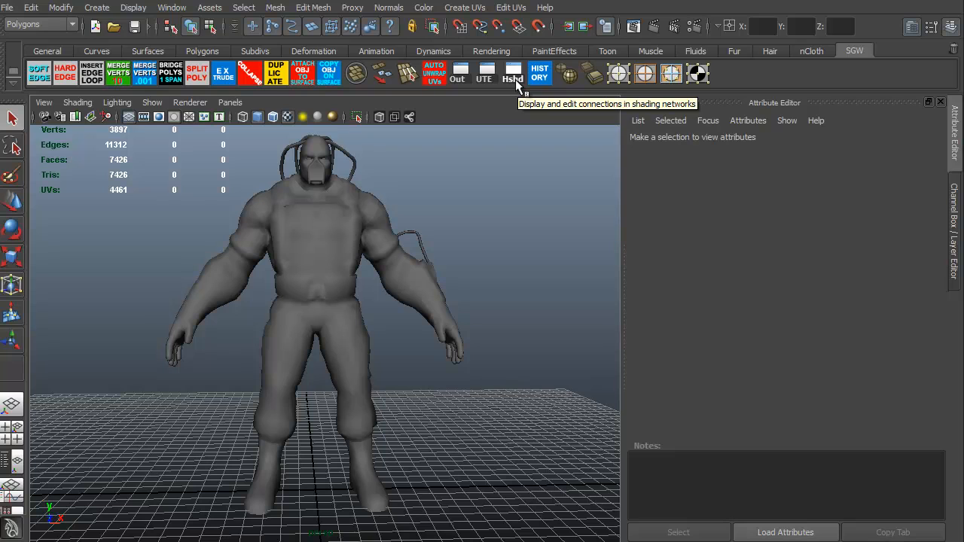
{"action": "mouse_move", "coordinate": [518, 81]}
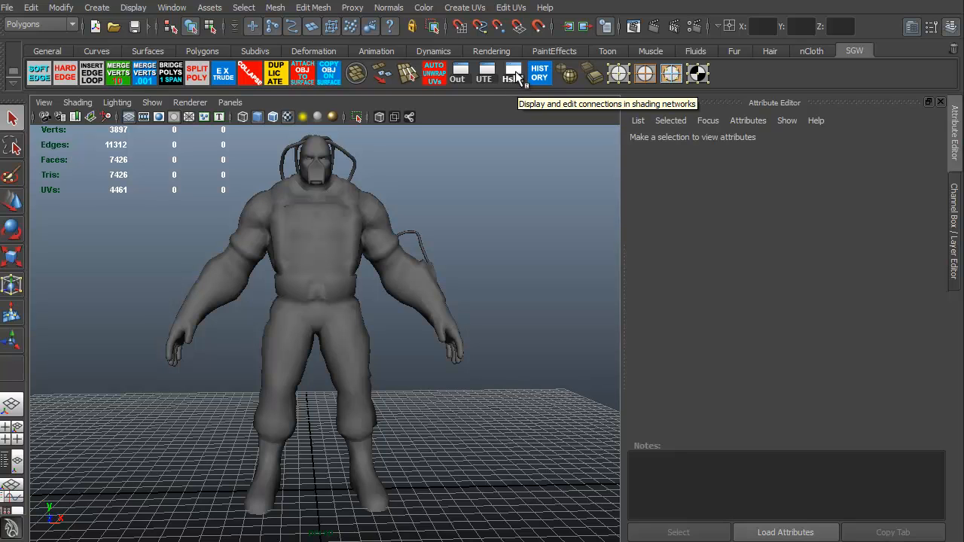
{"action": "left_click", "coordinate": [516, 72]}
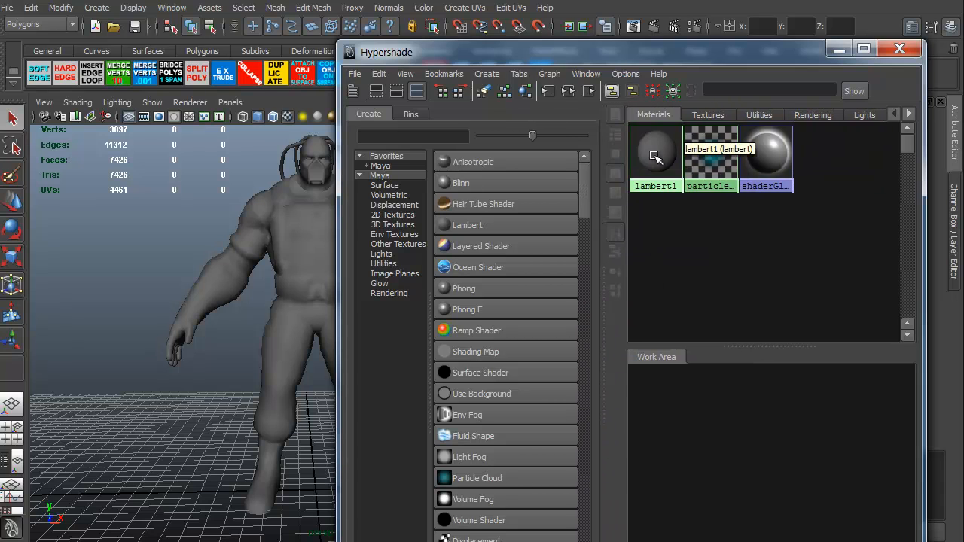
{"action": "mouse_move", "coordinate": [497, 163]}
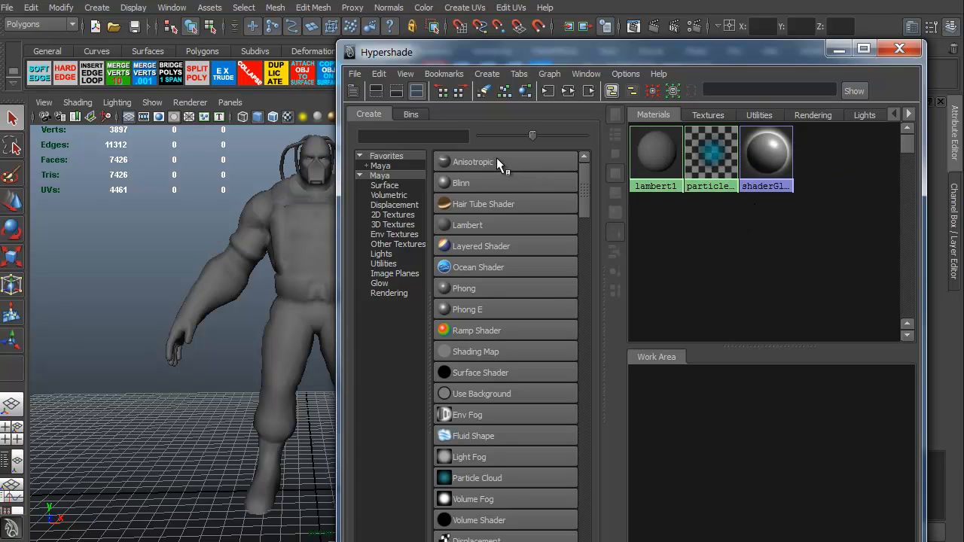
{"action": "mouse_move", "coordinate": [459, 169]}
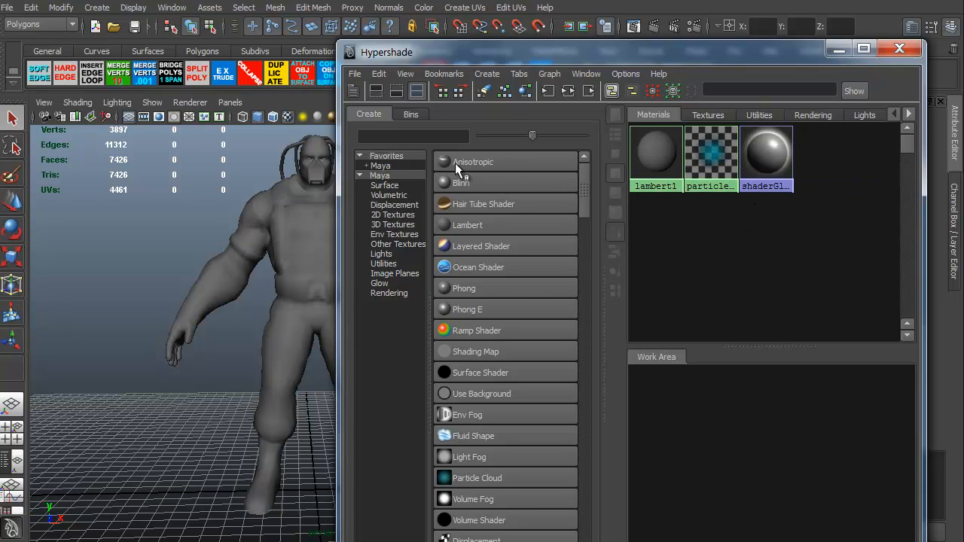
{"action": "mouse_move", "coordinate": [490, 232]}
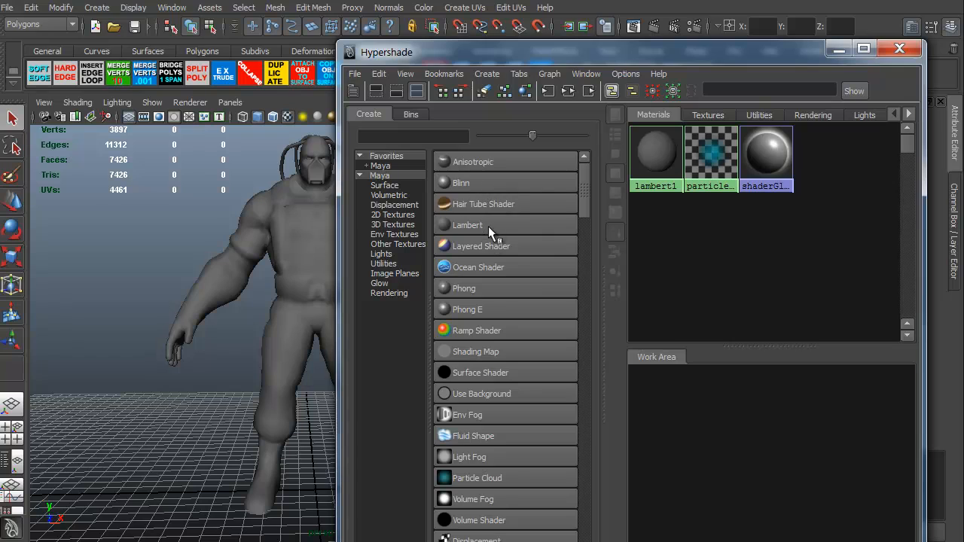
{"action": "mouse_move", "coordinate": [491, 437]}
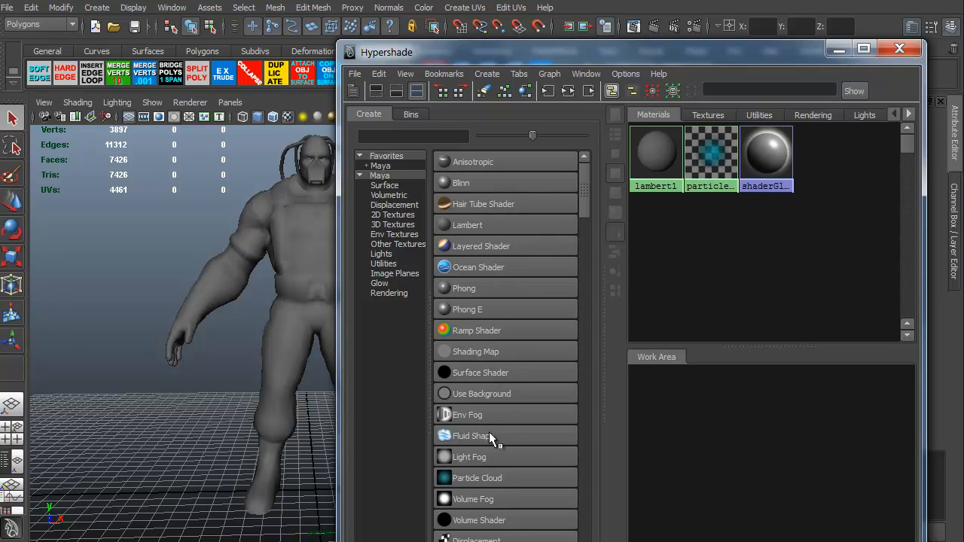
{"action": "mouse_move", "coordinate": [475, 189]}
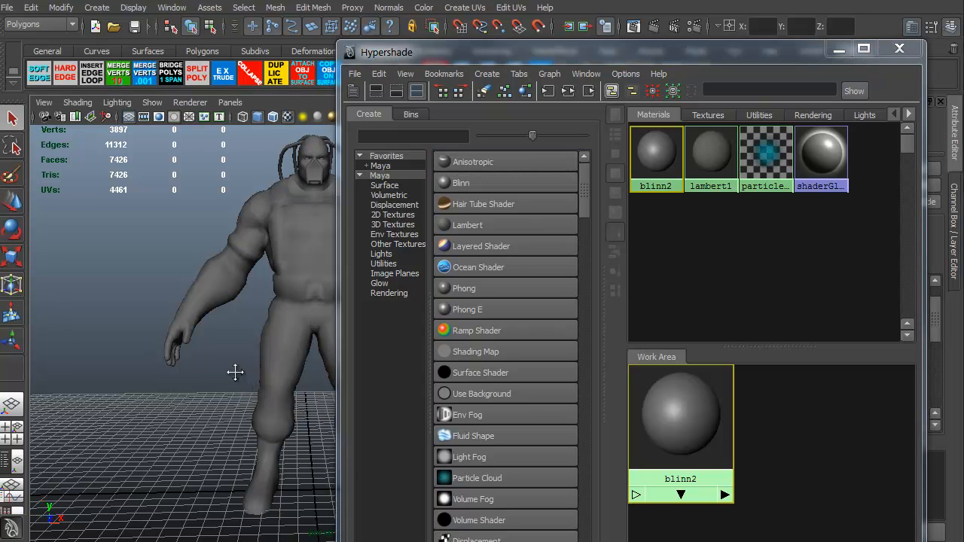
Step: Review blinn2's Common Material and Specular Shading attributes in the Attribute Editor
{"action": "left_click_drag", "start_coordinate": [235, 372], "coordinate": [157, 419]}
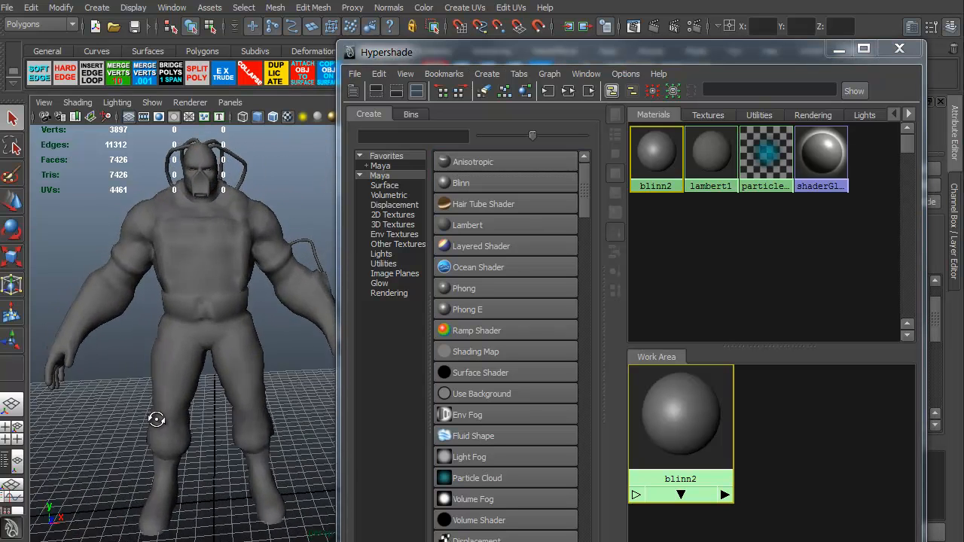
{"action": "left_click_drag", "start_coordinate": [156, 418], "coordinate": [159, 407]}
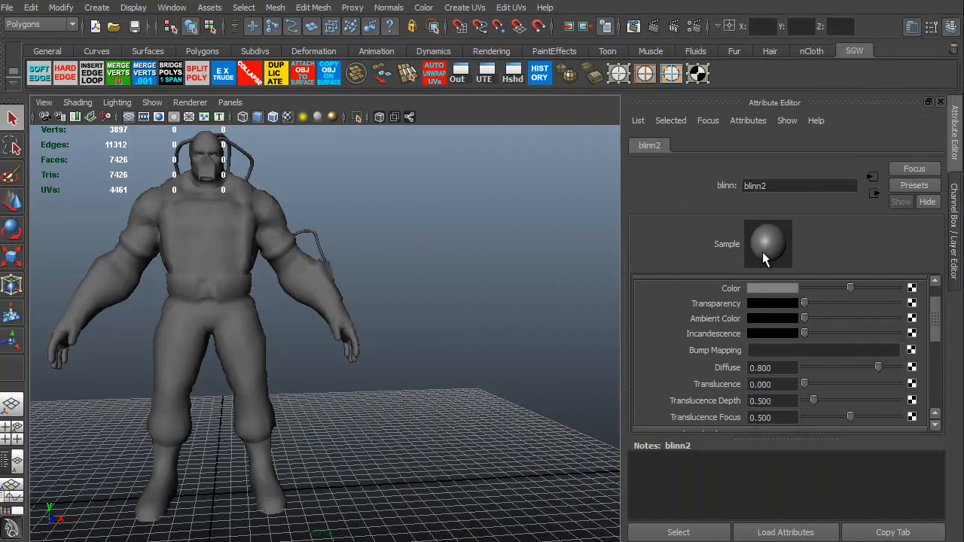
{"action": "mouse_move", "coordinate": [762, 250]}
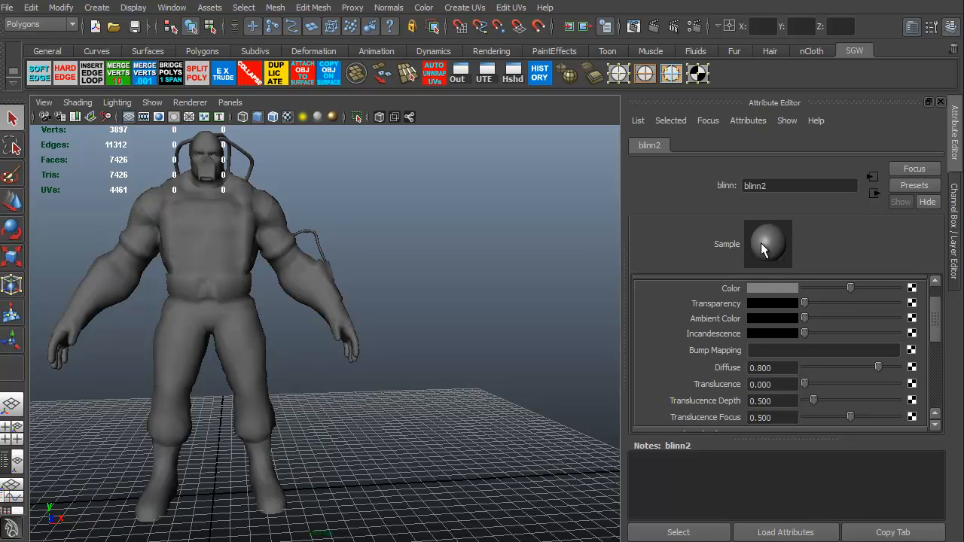
{"action": "mouse_move", "coordinate": [910, 315]}
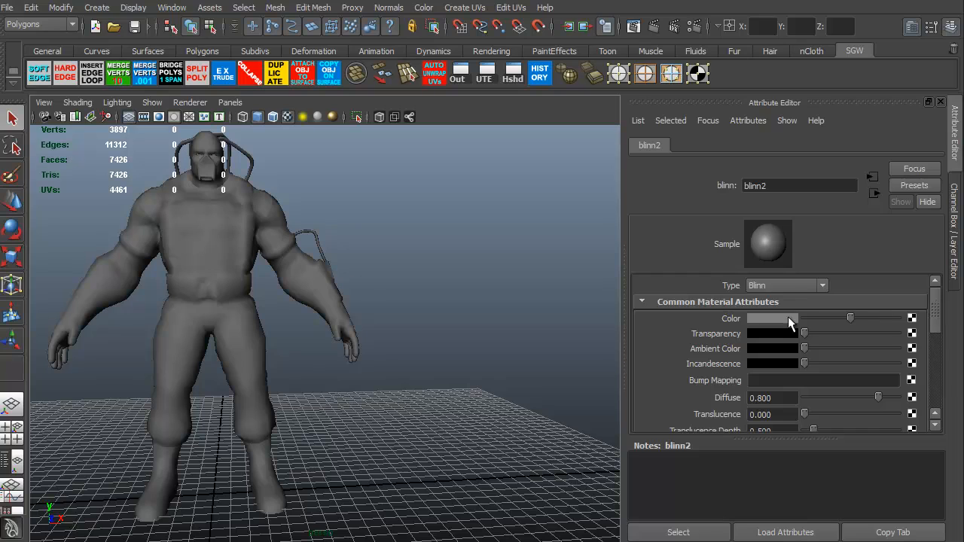
{"action": "scroll", "scroll_direction": "down", "scroll_amount": 3}
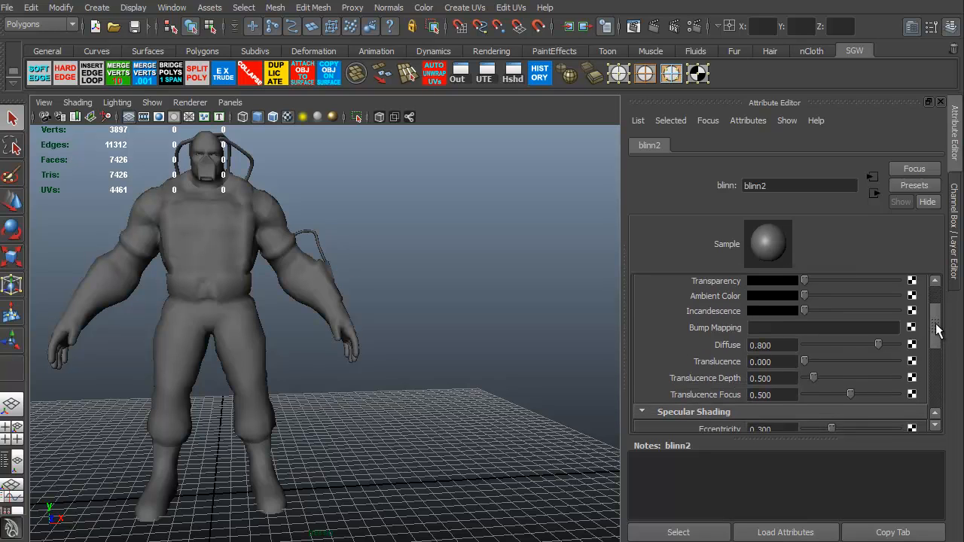
{"action": "scroll", "scroll_direction": "down", "scroll_amount": 3}
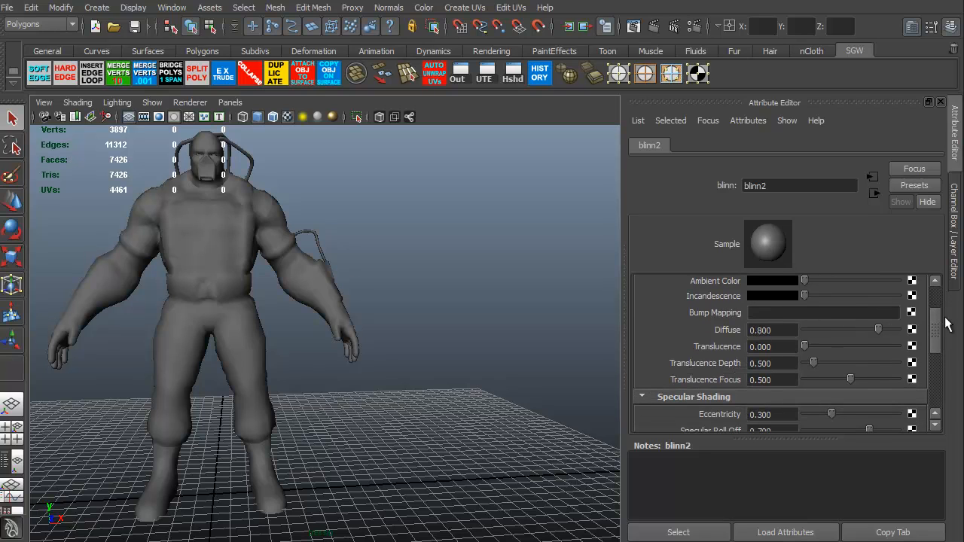
{"action": "scroll", "scroll_direction": "down", "scroll_amount": 3}
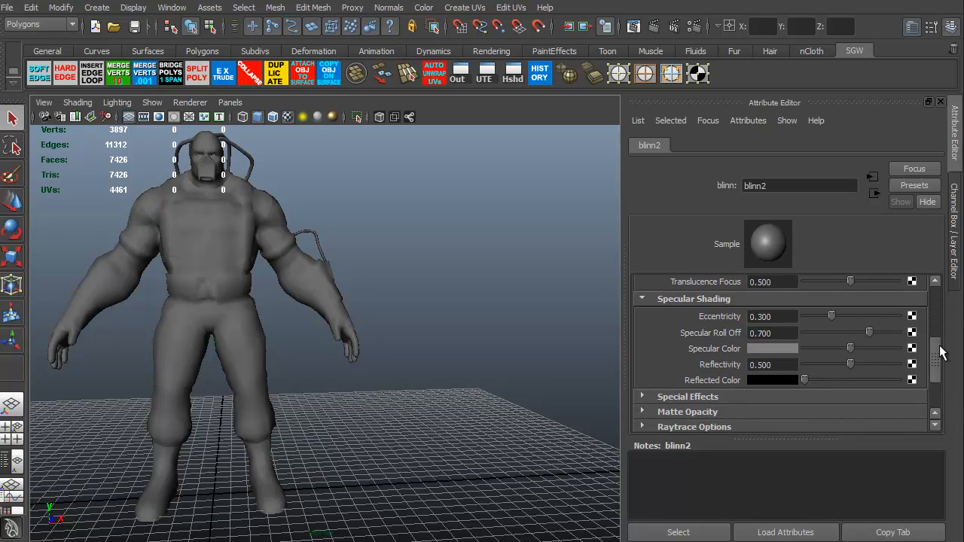
{"action": "mouse_move", "coordinate": [877, 358]}
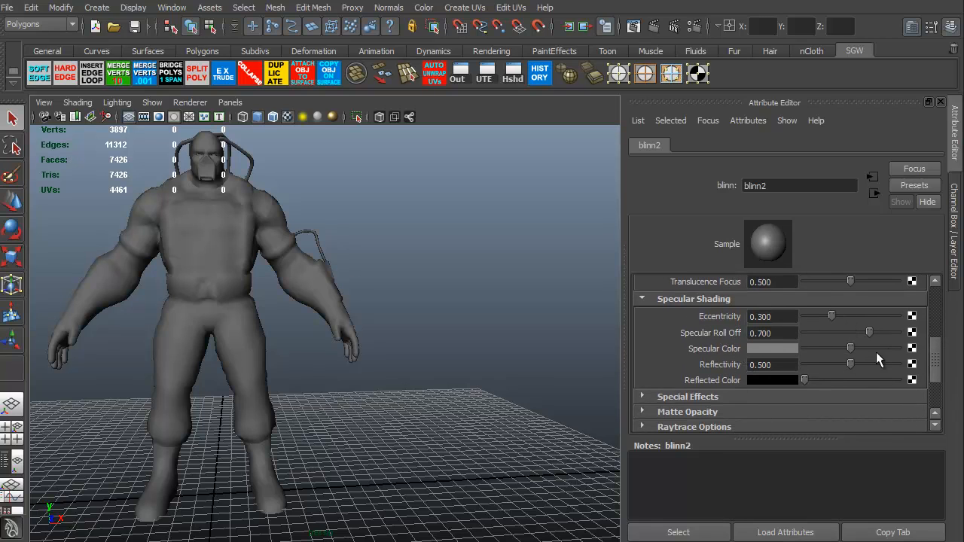
{"action": "scroll", "scroll_direction": "up", "scroll_amount": 3}
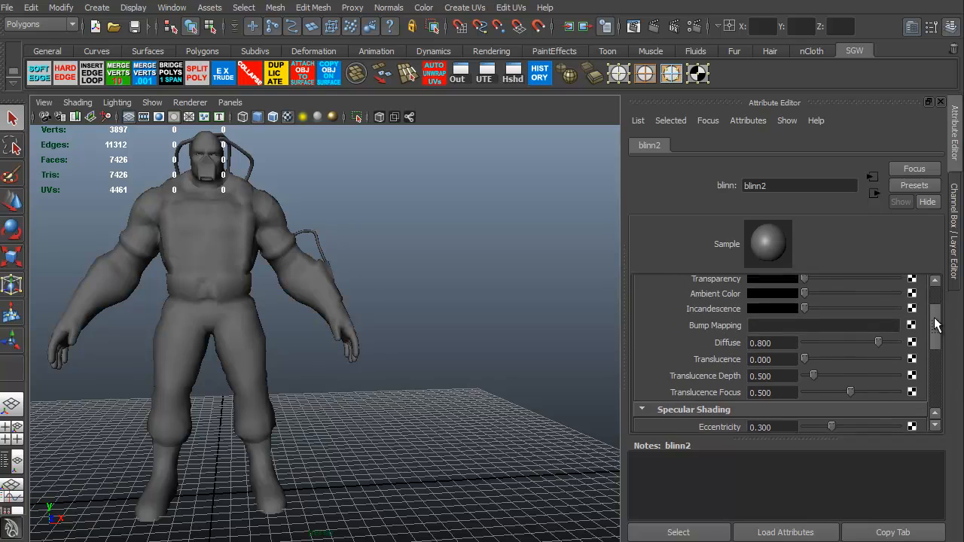
{"action": "scroll", "scroll_direction": "up", "scroll_amount": 3}
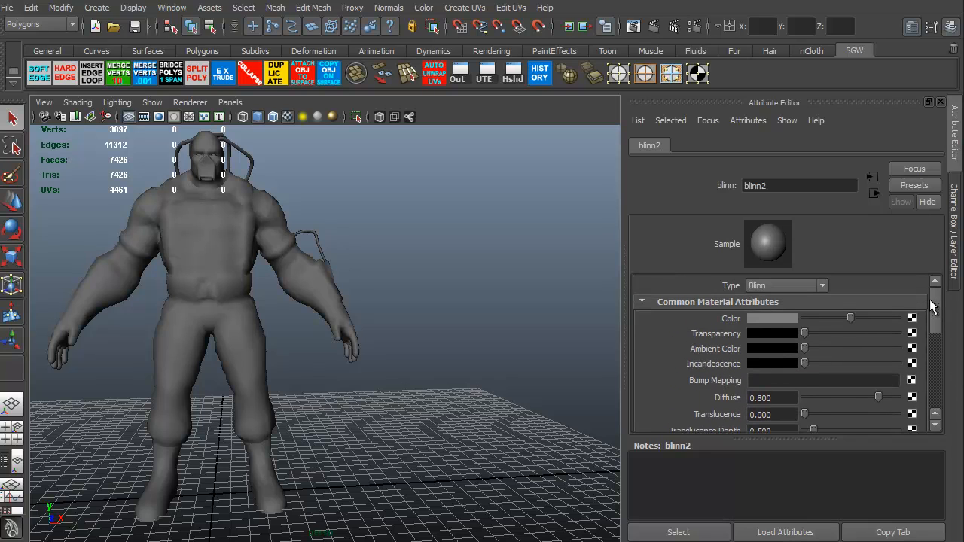
Step: Replace the material name blinn2 with wrestler1 in its name field
{"action": "double_click", "coordinate": [799, 186]}
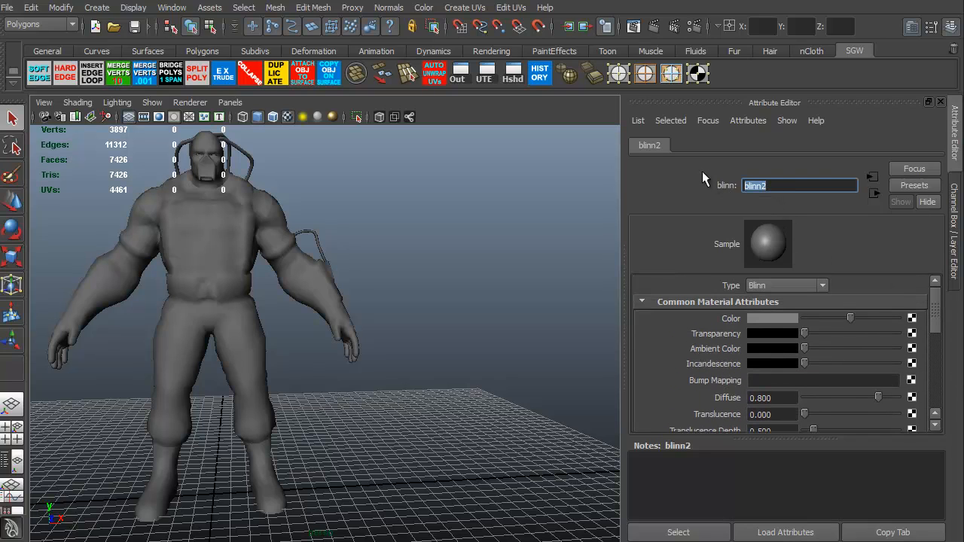
{"action": "type", "text": "bane"}
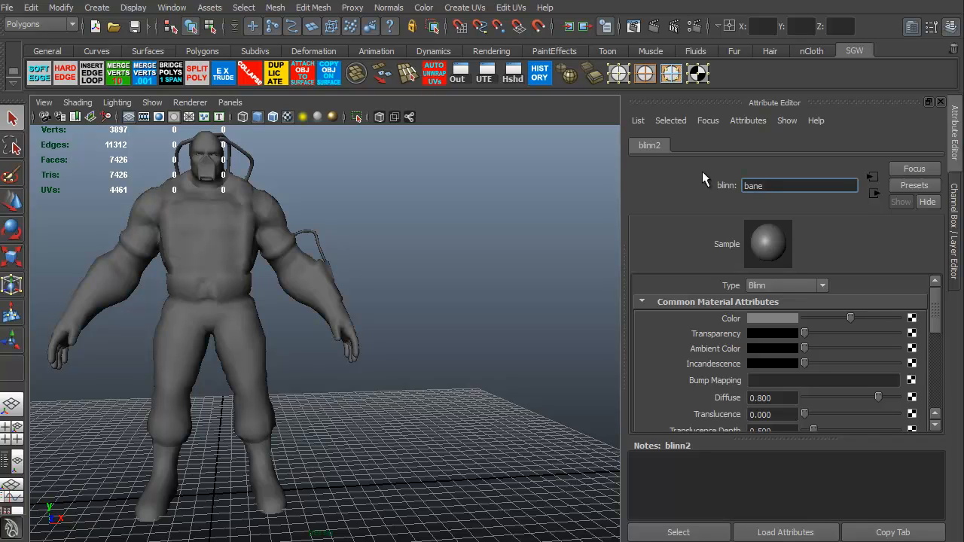
{"action": "triple_click", "coordinate": [799, 185]}
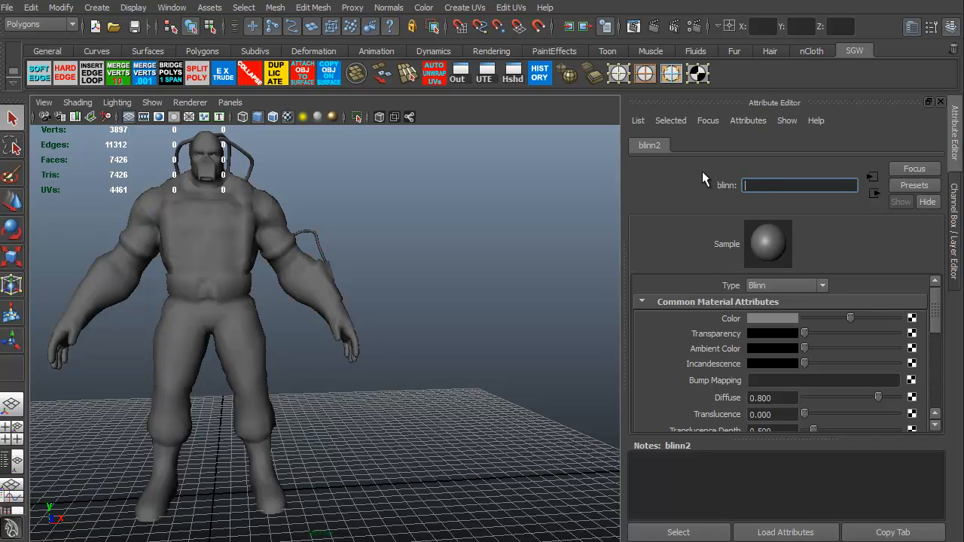
{"action": "type", "text": "wreste"}
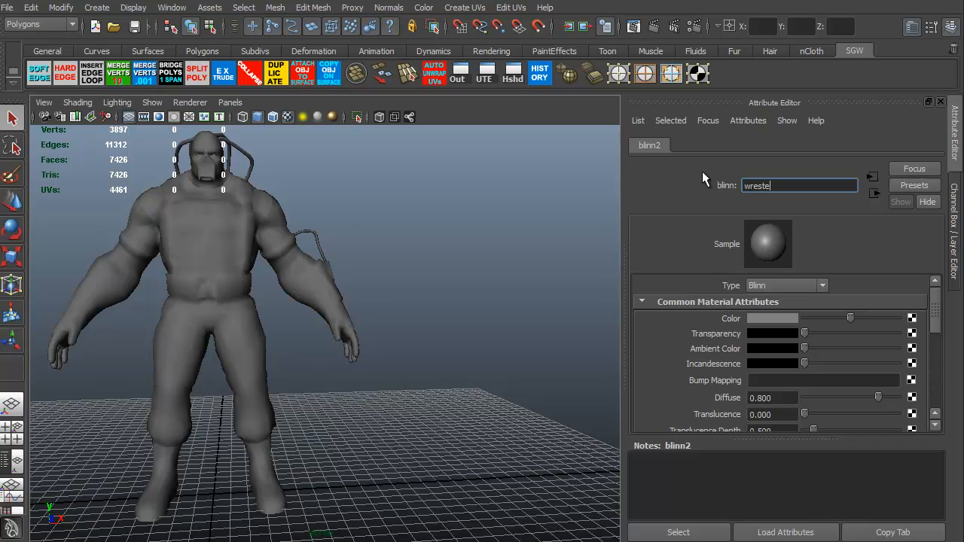
{"action": "type", "text": "wrestler1"}
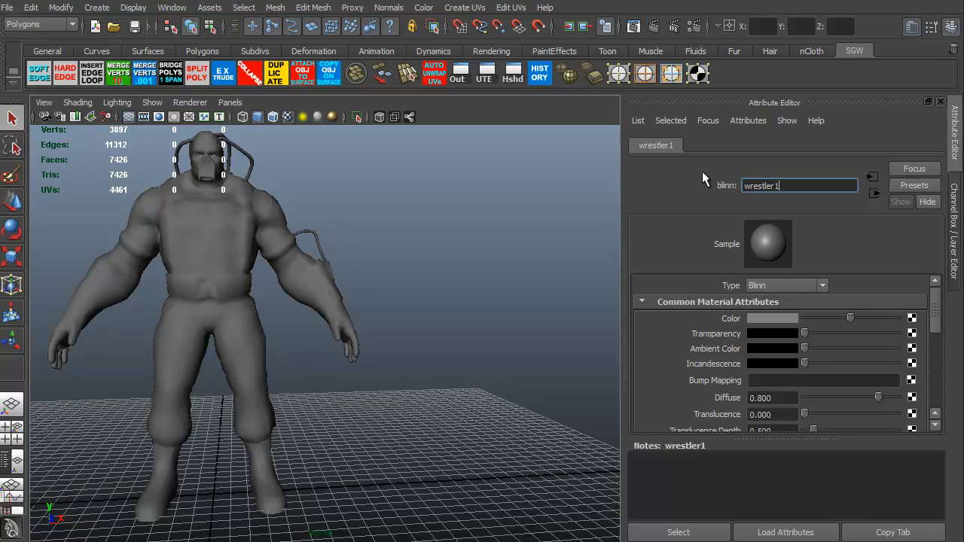
{"action": "mouse_move", "coordinate": [253, 344]}
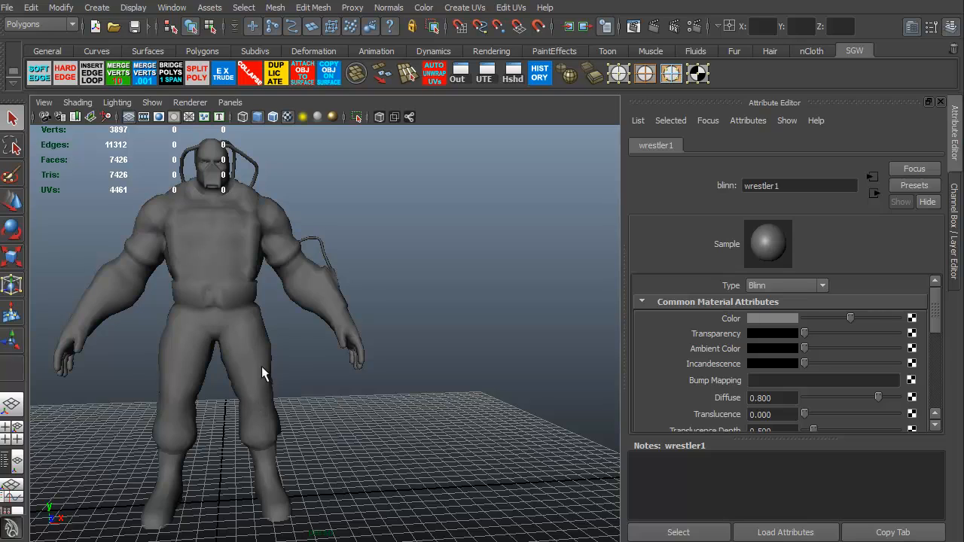
{"action": "mouse_move", "coordinate": [817, 259]}
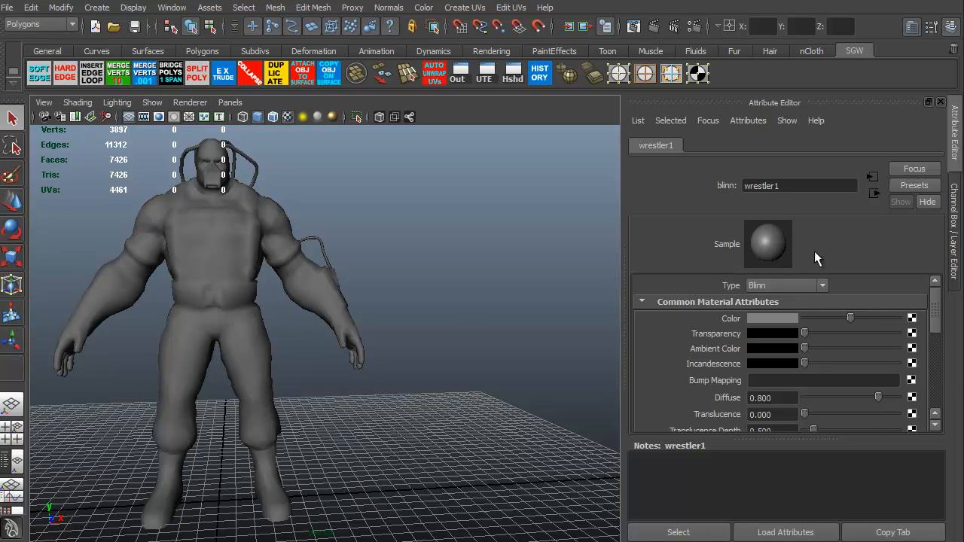
{"action": "mouse_move", "coordinate": [693, 415]}
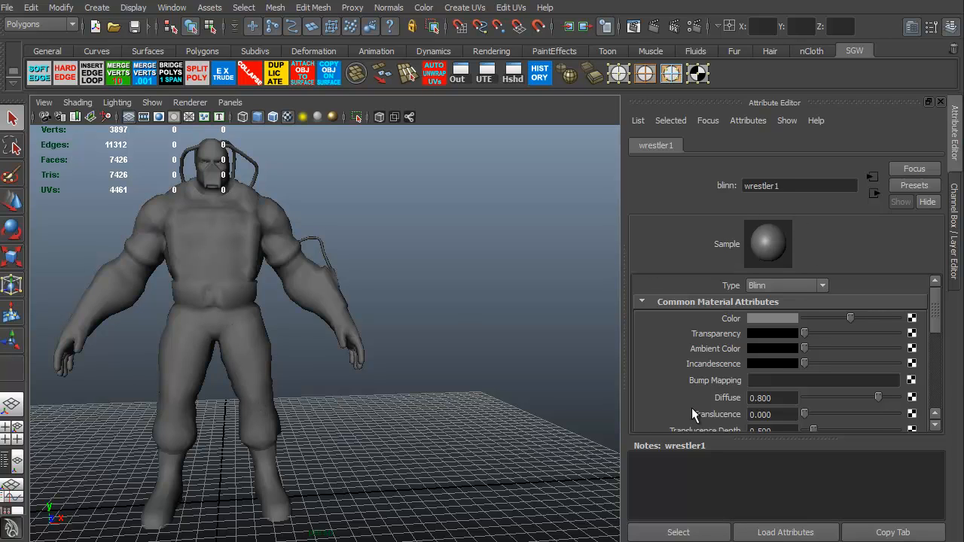
{"action": "mouse_move", "coordinate": [735, 323]}
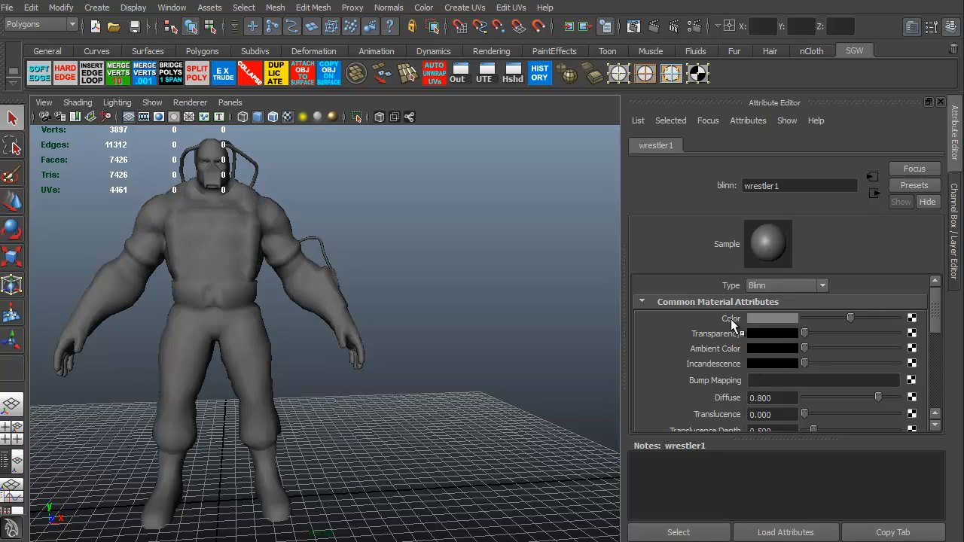
{"action": "mouse_move", "coordinate": [916, 339]}
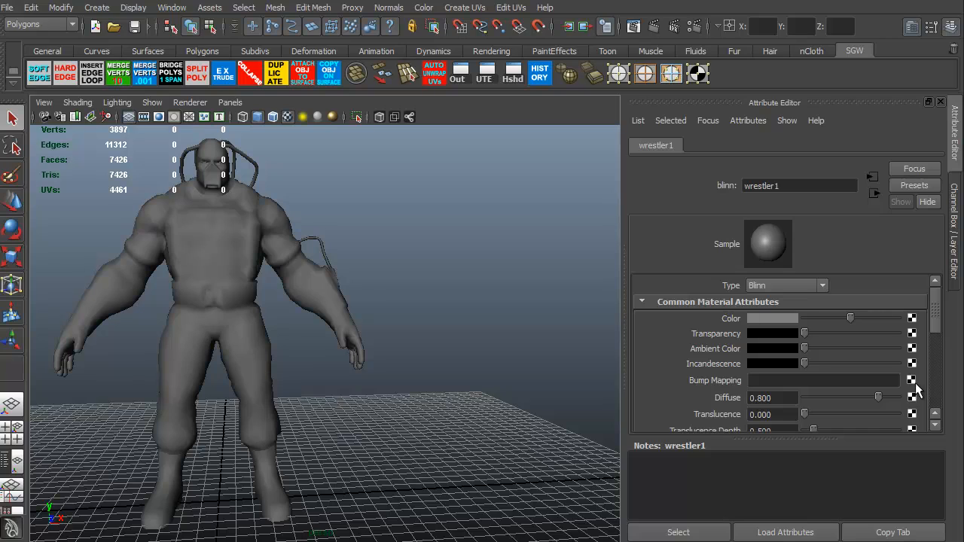
{"action": "mouse_move", "coordinate": [861, 323]}
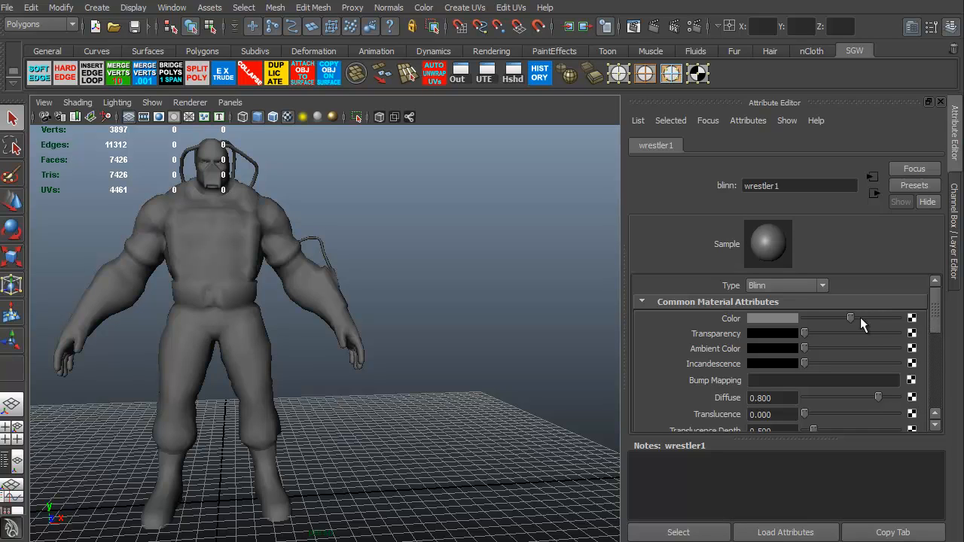
{"action": "mouse_move", "coordinate": [717, 324]}
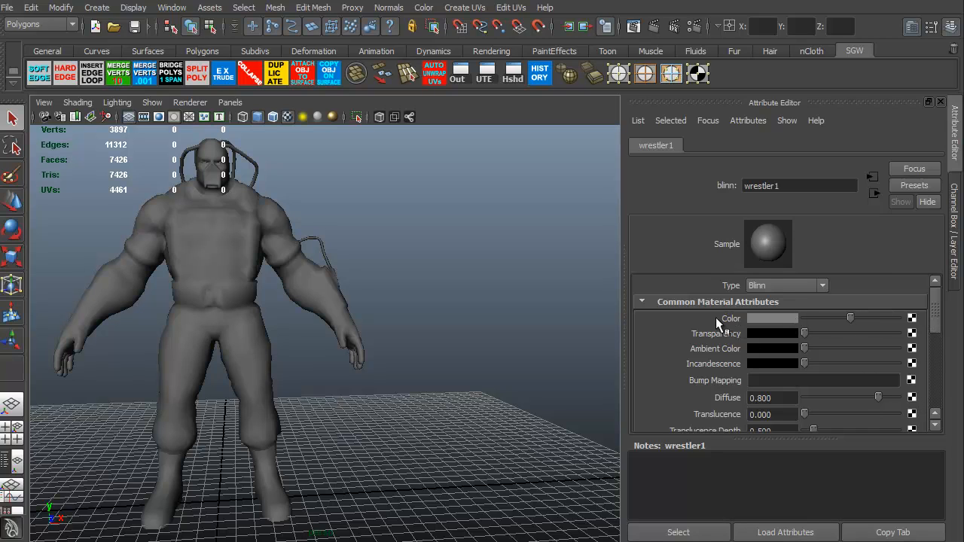
{"action": "mouse_move", "coordinate": [753, 322]}
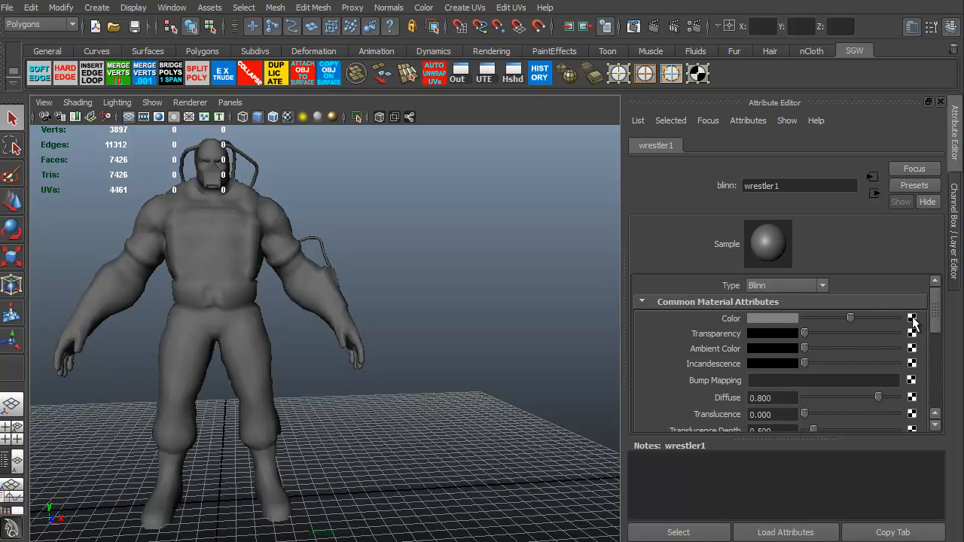
{"action": "mouse_move", "coordinate": [913, 323]}
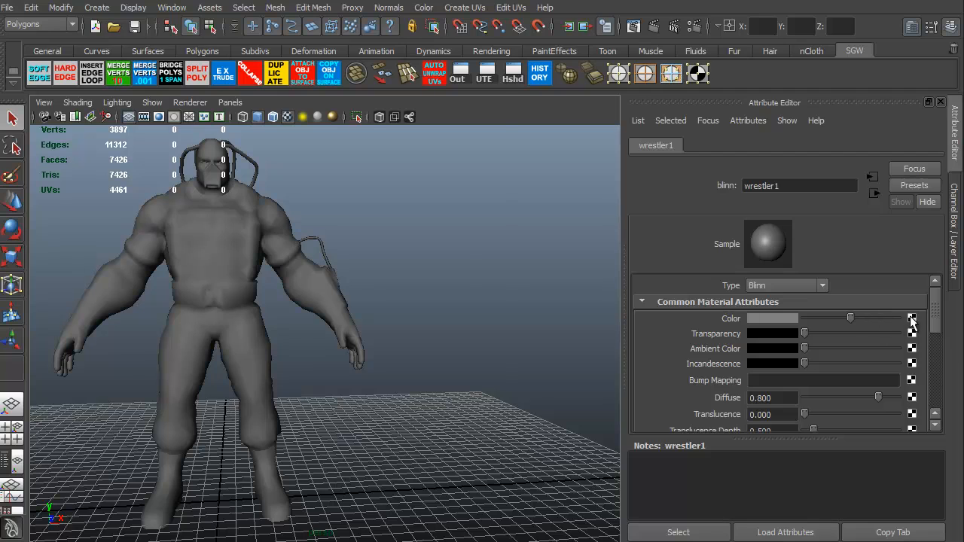
Step: Map wrestler1's Color to a texture via the Create Render Node window
{"action": "left_click", "coordinate": [913, 318]}
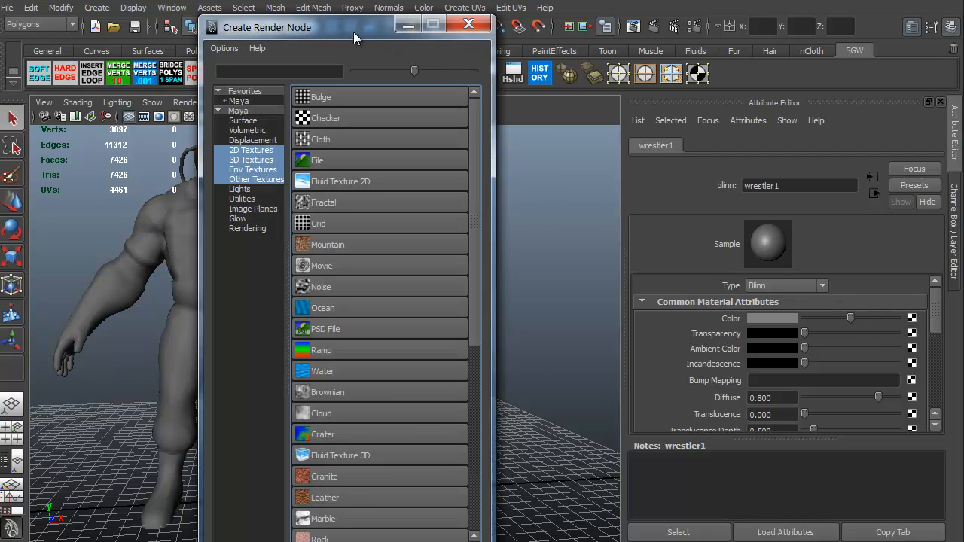
{"action": "left_click_drag", "start_coordinate": [359, 27], "coordinate": [384, 31]}
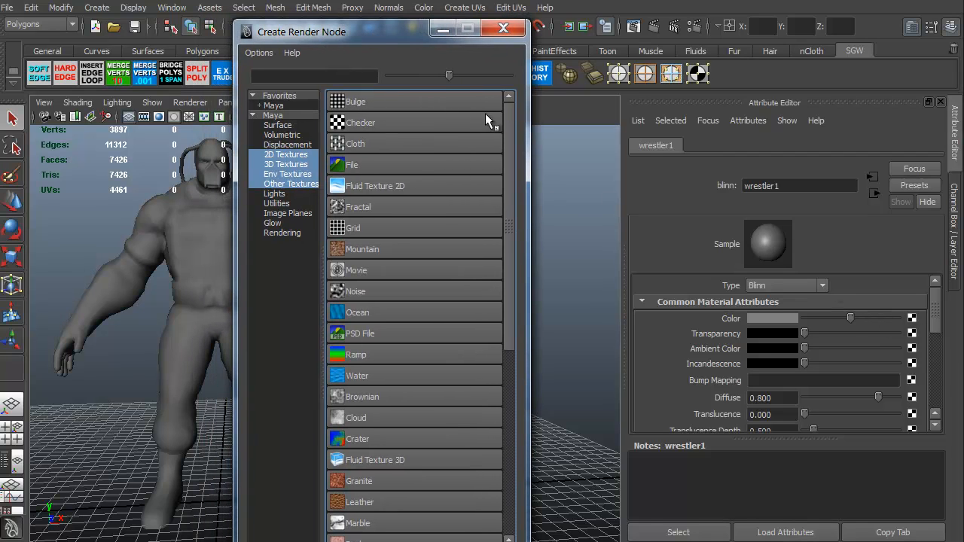
{"action": "mouse_move", "coordinate": [376, 123]}
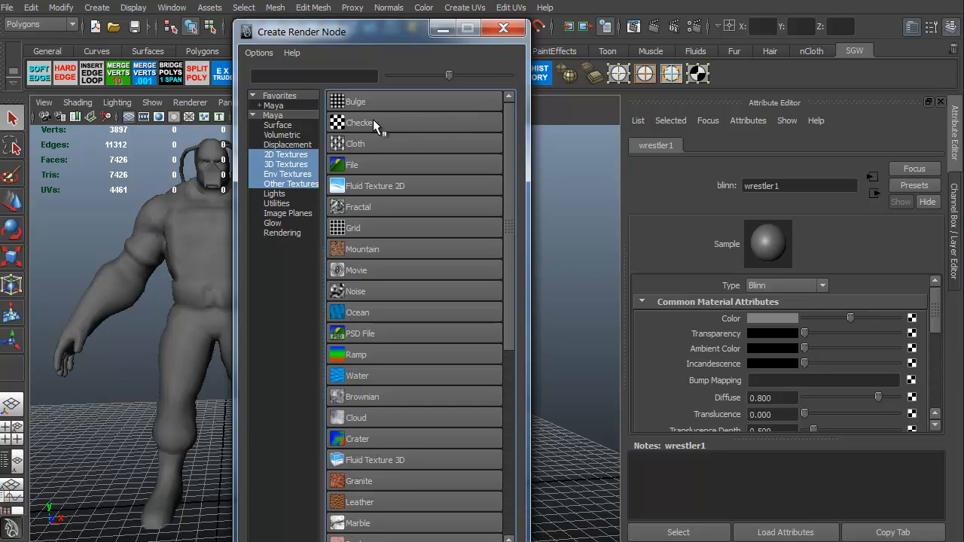
{"action": "mouse_move", "coordinate": [384, 145]}
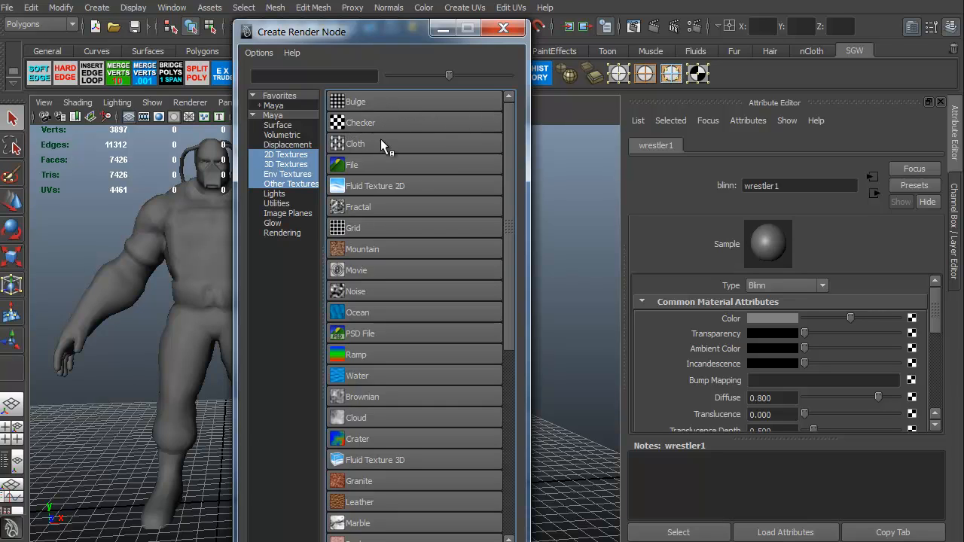
{"action": "mouse_move", "coordinate": [355, 165]}
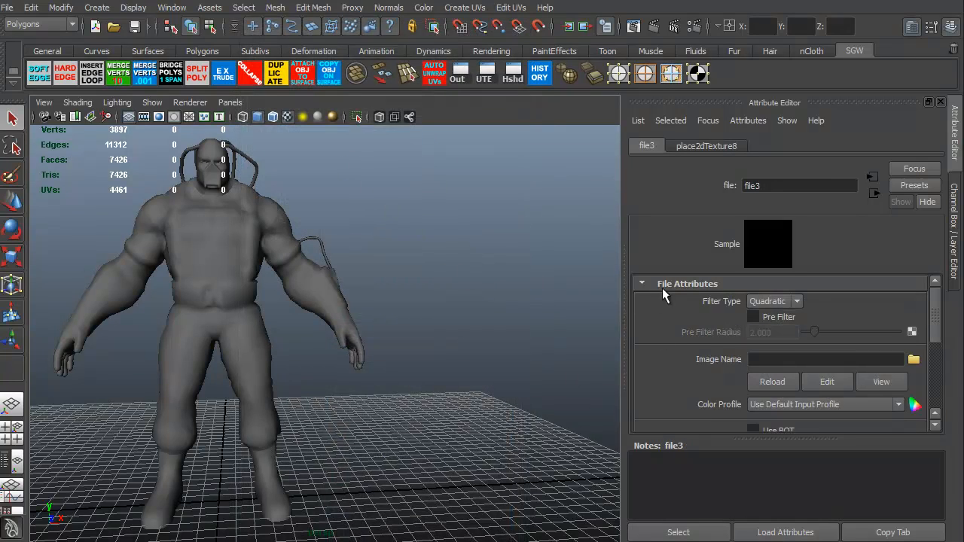
{"action": "mouse_move", "coordinate": [700, 365]}
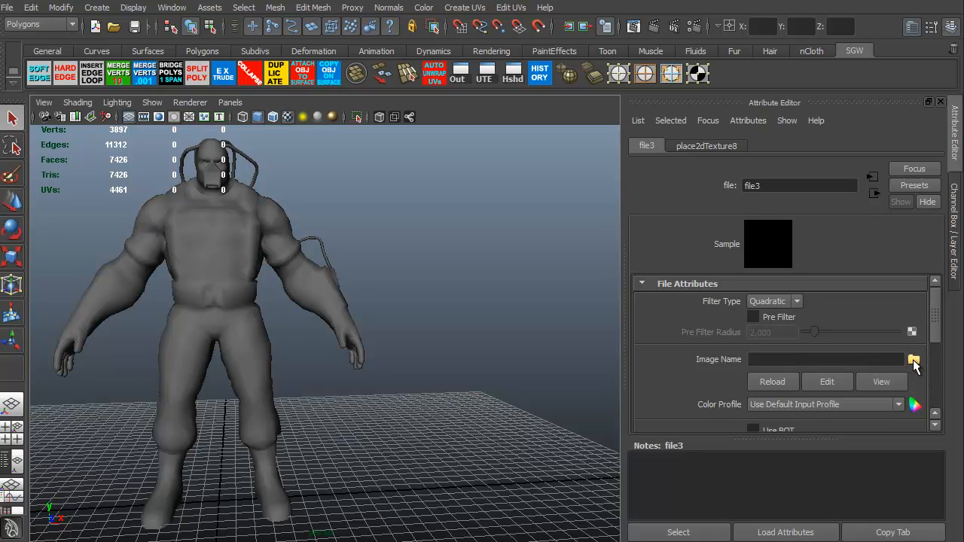
Step: Load Bane_head_d.tga as the File node's image for wrestler1's colour
{"action": "left_click", "coordinate": [913, 358]}
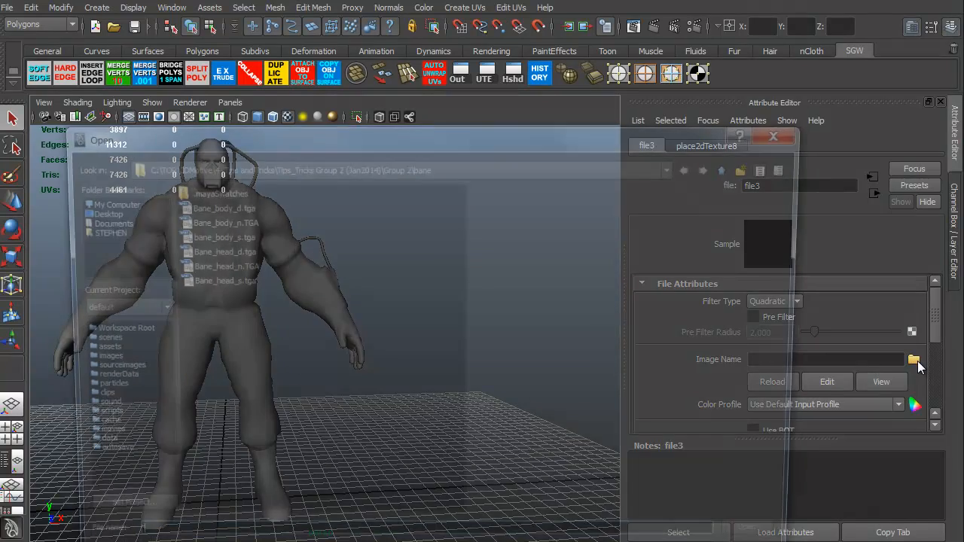
{"action": "left_click", "coordinate": [913, 359]}
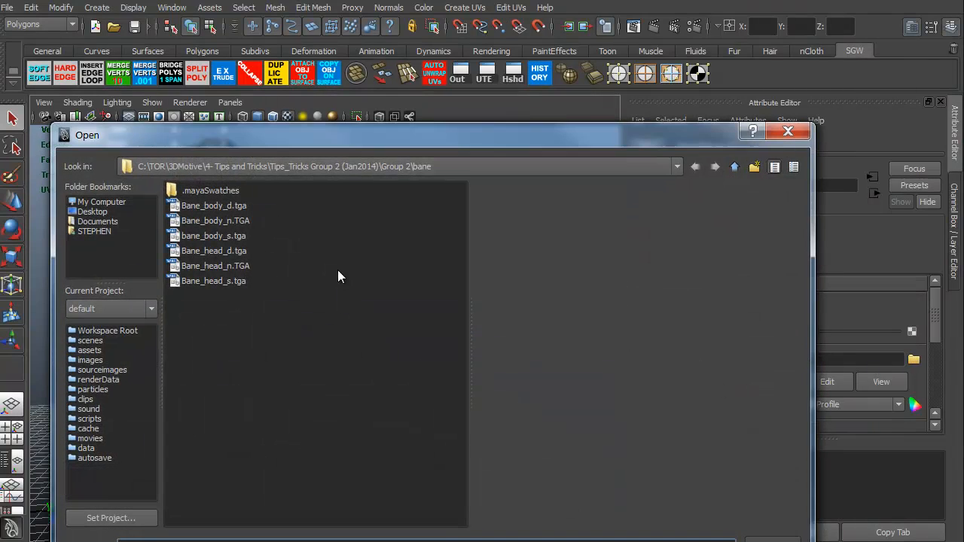
{"action": "left_click", "coordinate": [214, 250]}
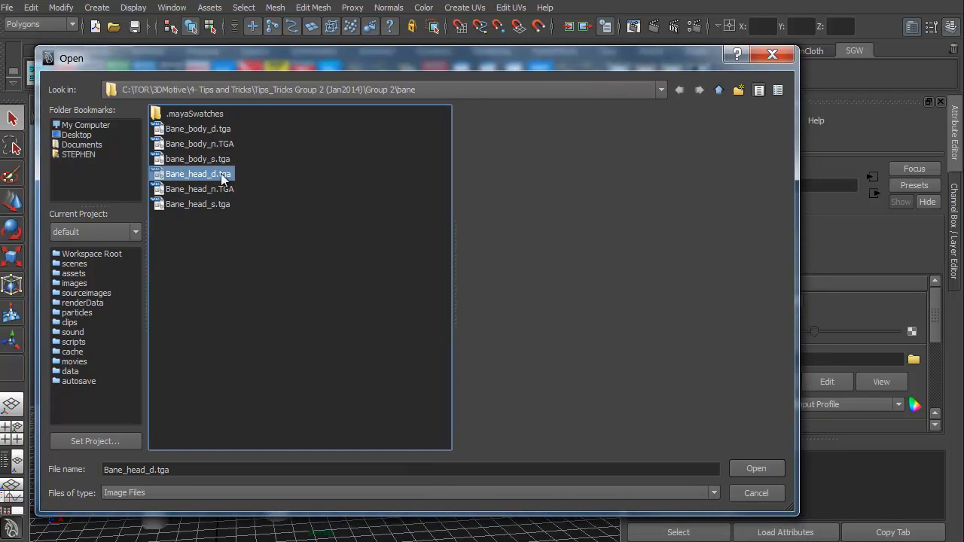
{"action": "mouse_move", "coordinate": [756, 467]}
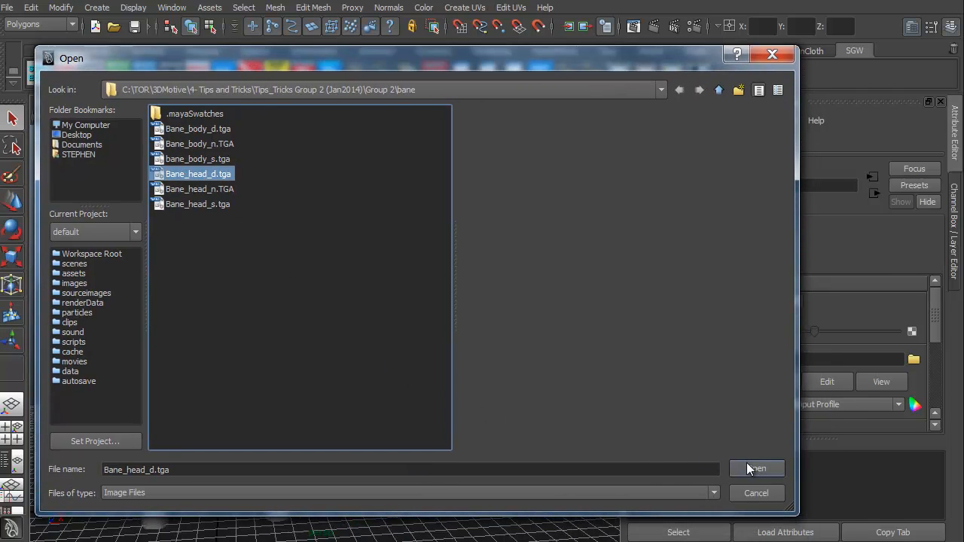
{"action": "left_click", "coordinate": [756, 469]}
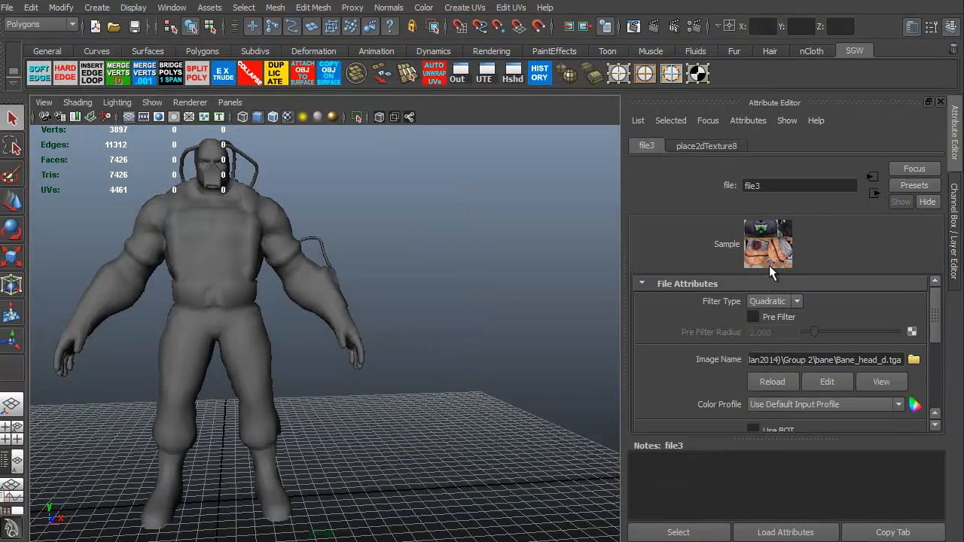
{"action": "mouse_move", "coordinate": [760, 259]}
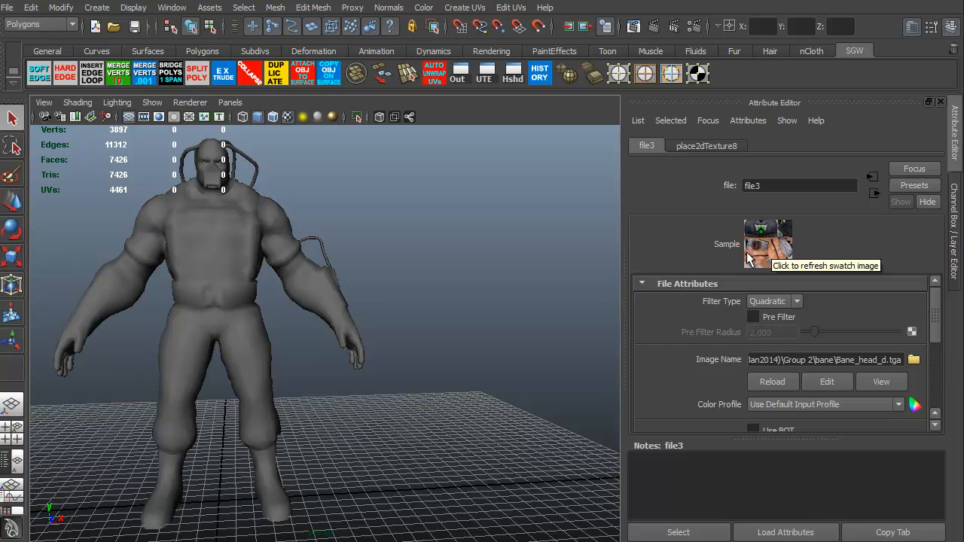
{"action": "mouse_move", "coordinate": [237, 281]}
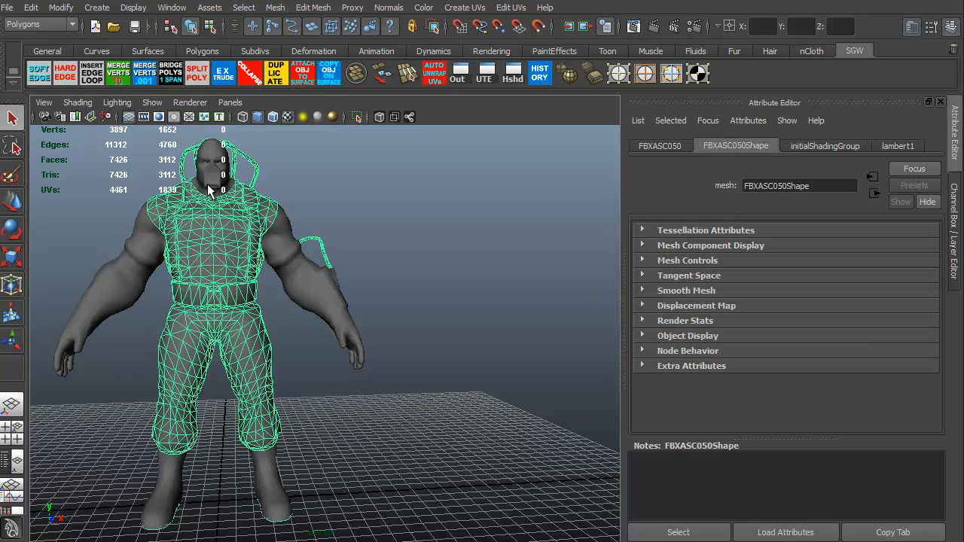
{"action": "mouse_move", "coordinate": [148, 366]}
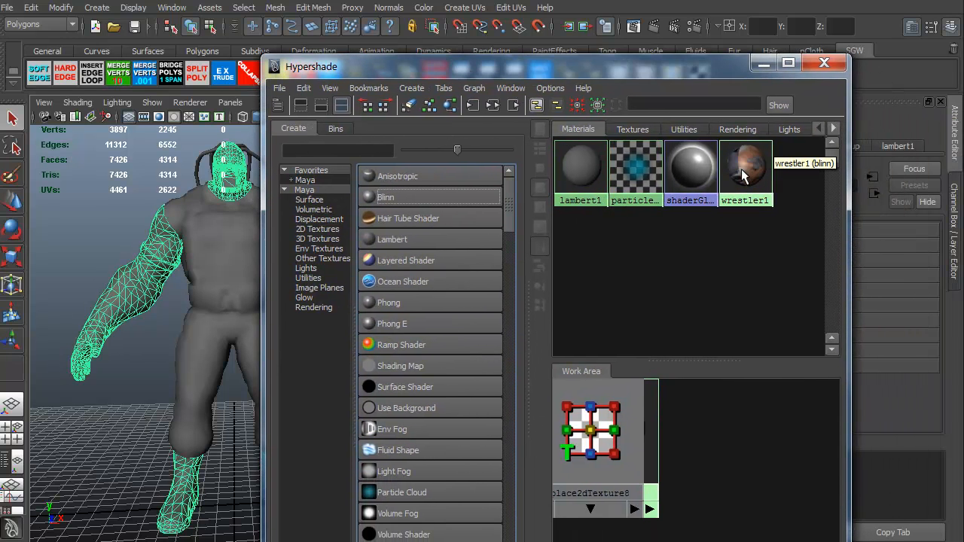
Step: Assign wrestler1 to the selected head, arm and boot meshes and inspect the textured result
{"action": "right_click", "coordinate": [746, 169]}
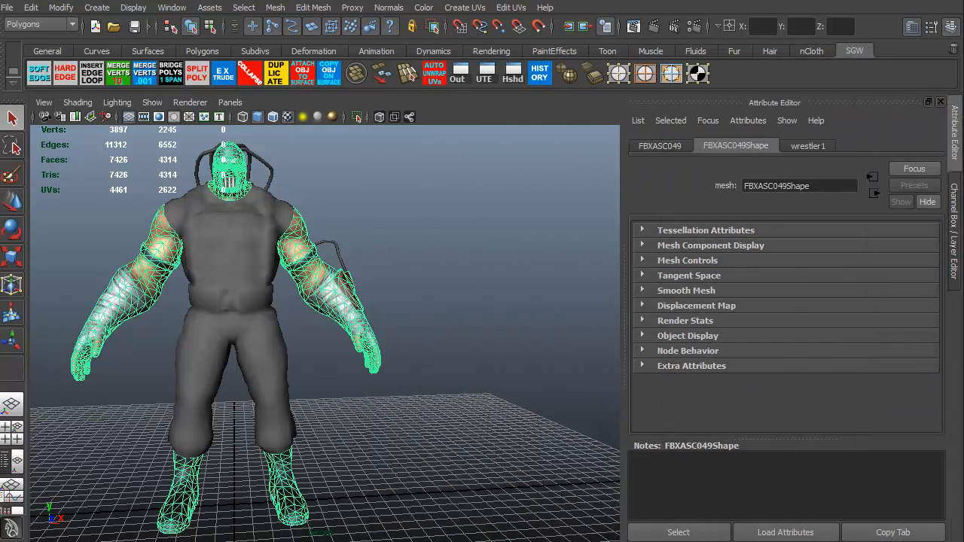
{"action": "left_click", "coordinate": [370, 247]}
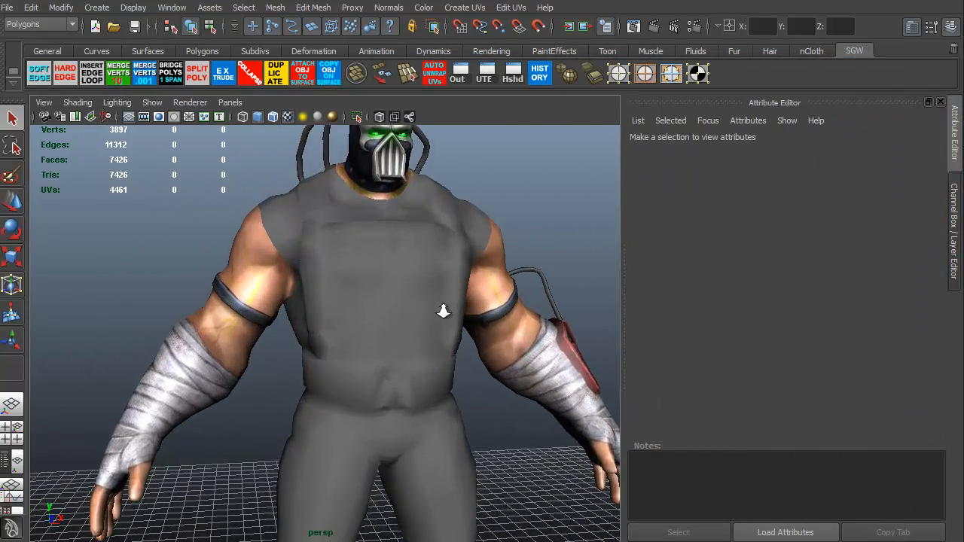
{"action": "left_click_drag", "start_coordinate": [443, 310], "coordinate": [407, 360]}
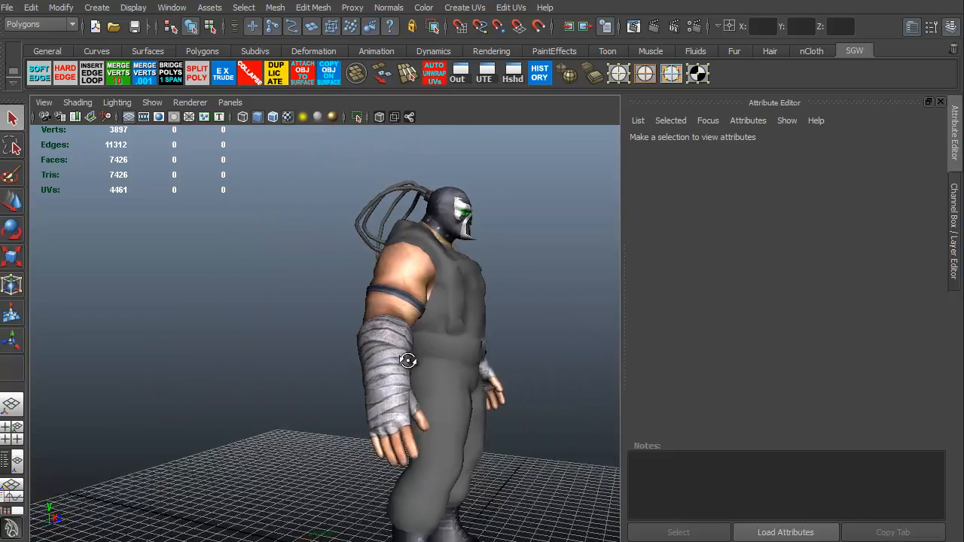
{"action": "left_click_drag", "start_coordinate": [407, 359], "coordinate": [314, 343]}
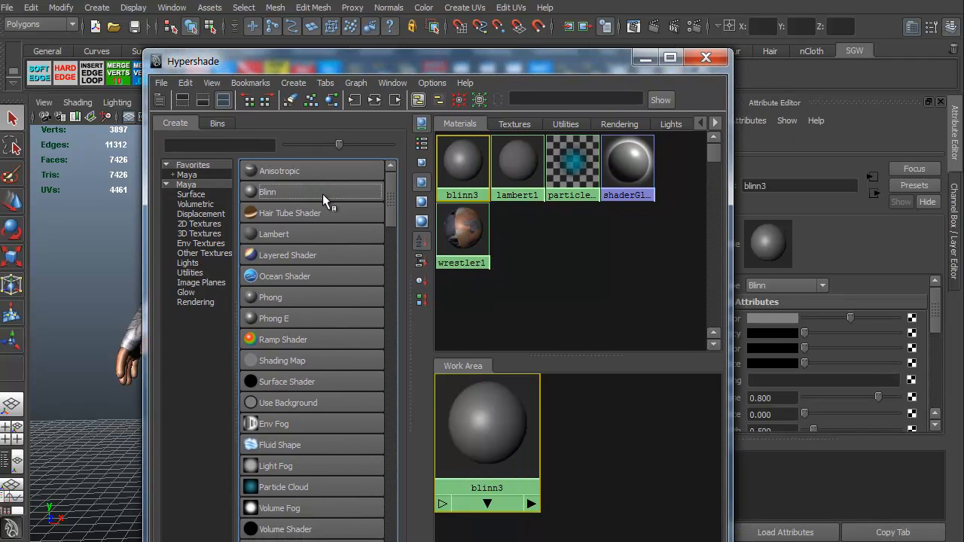
Step: Create Blinn wrestler2 and map its Color to a File node loading Bane_body_d.tga
{"action": "left_click", "coordinate": [705, 57]}
{"action": "type", "text": "wrestler2"}
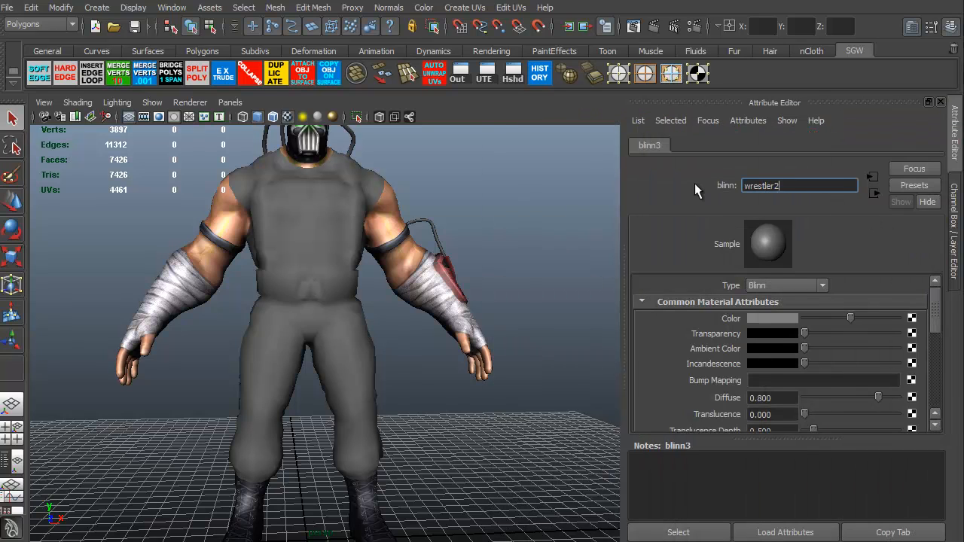
{"action": "key", "text": "Return"}
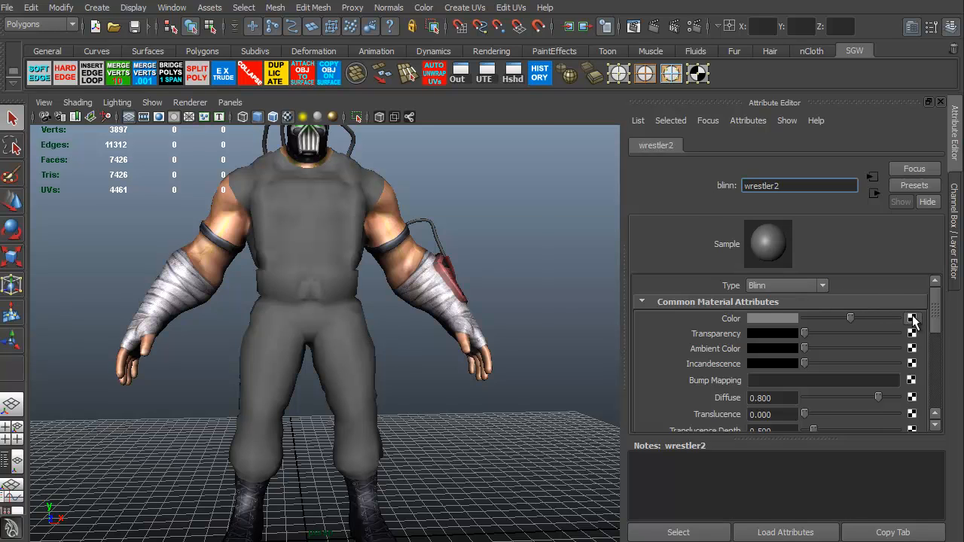
{"action": "left_click", "coordinate": [913, 318]}
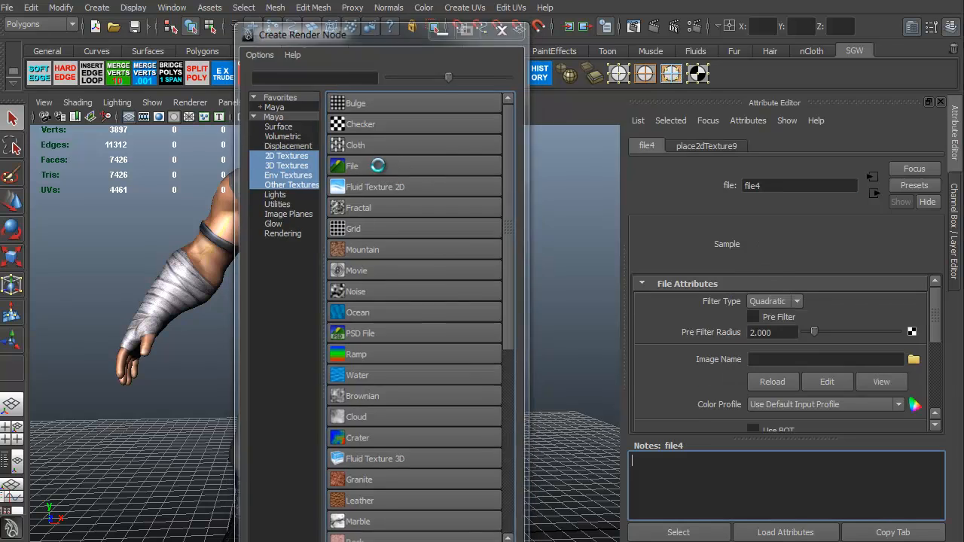
{"action": "left_click", "coordinate": [913, 359]}
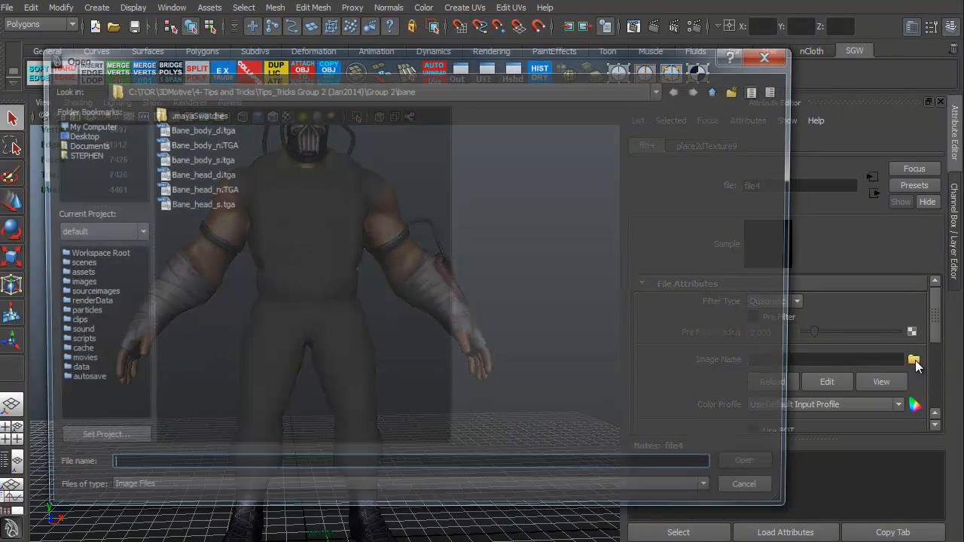
{"action": "left_click", "coordinate": [199, 128]}
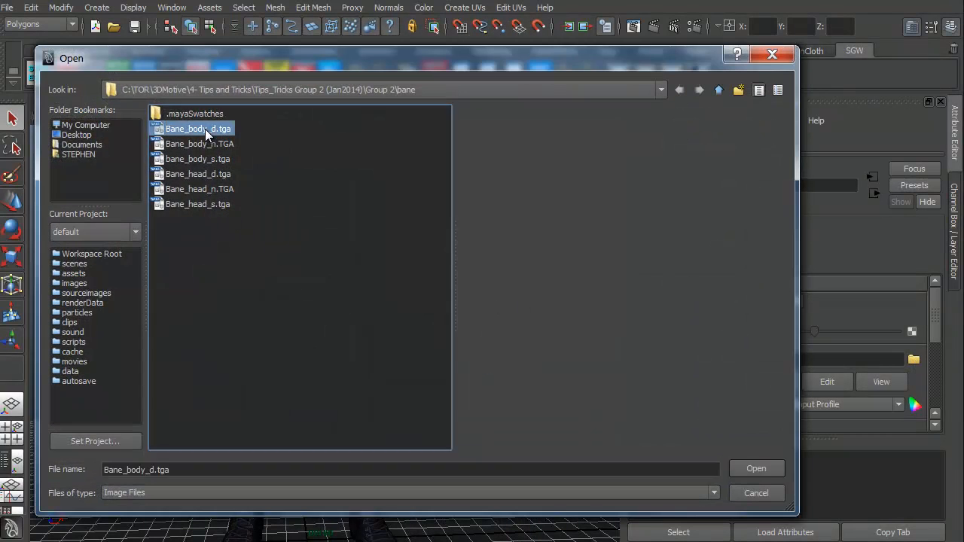
{"action": "left_click", "coordinate": [756, 467]}
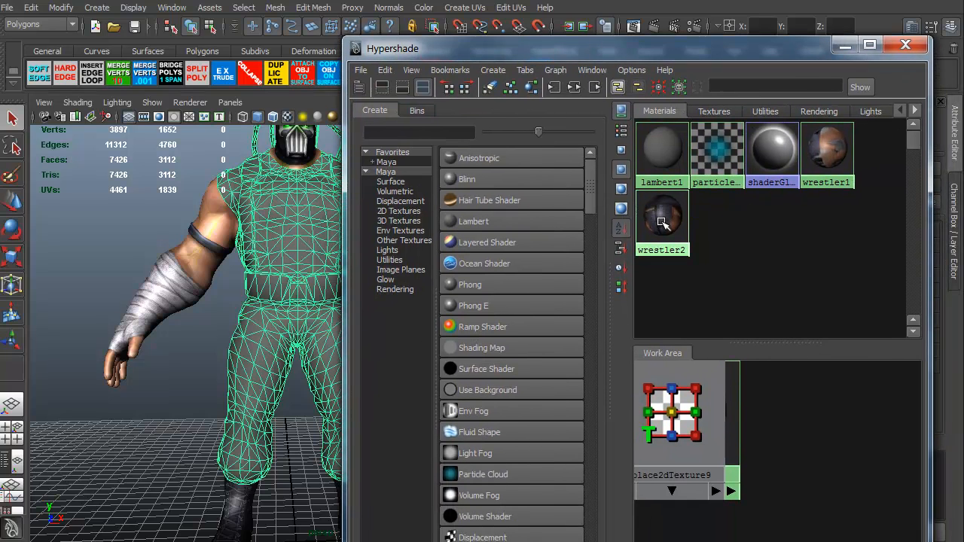
Step: Assign wrestler2 to the selected body so the whole wrestler appears textured
{"action": "right_click", "coordinate": [663, 218]}
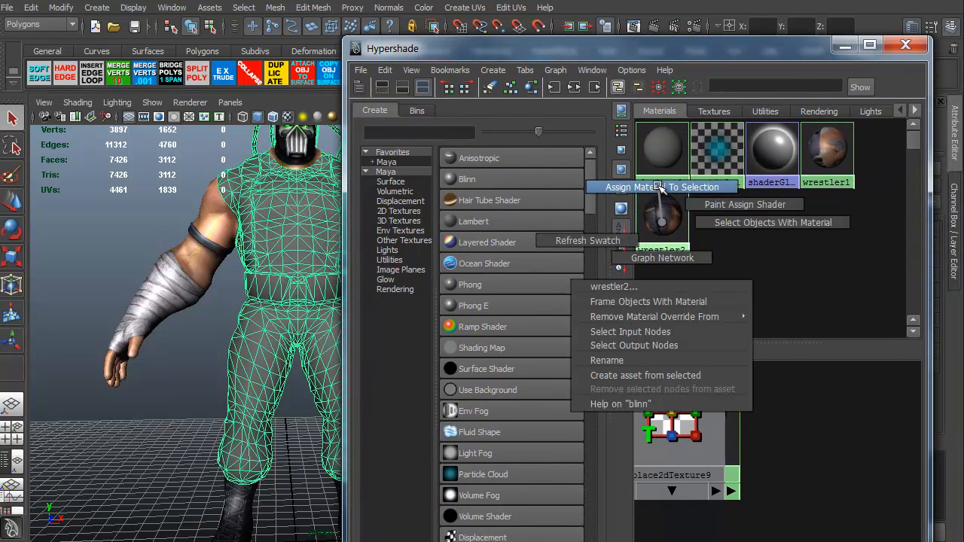
{"action": "left_click", "coordinate": [663, 187]}
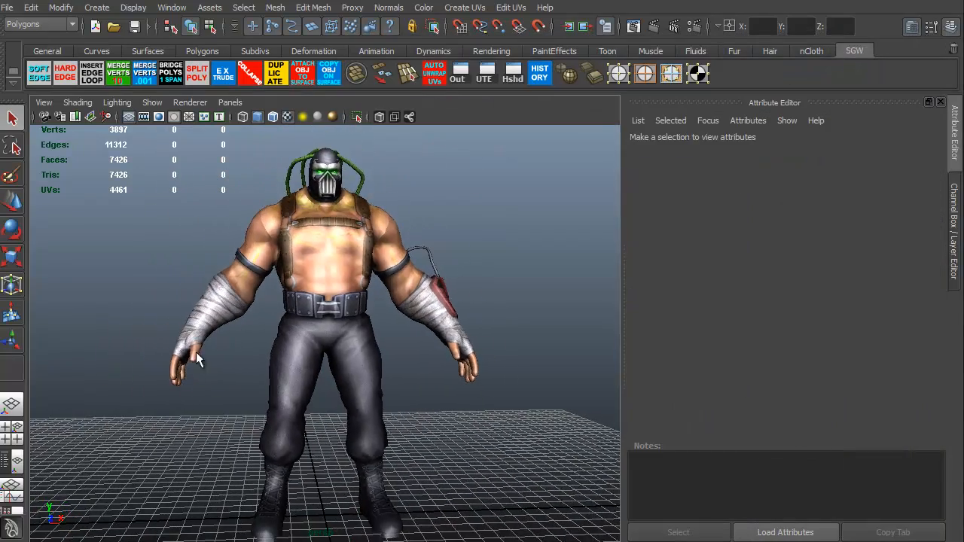
{"action": "left_click_drag", "start_coordinate": [199, 360], "coordinate": [160, 373]}
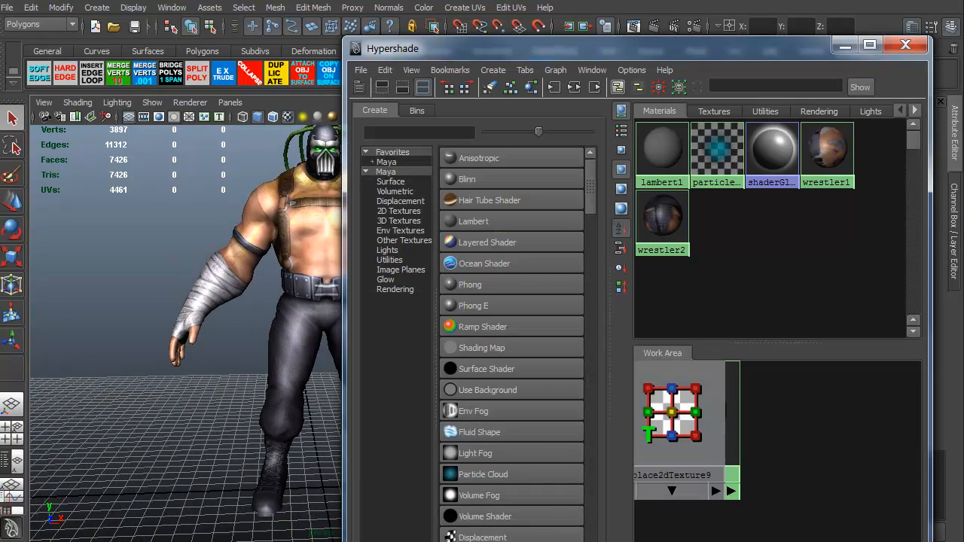
{"action": "left_click", "coordinate": [826, 154]}
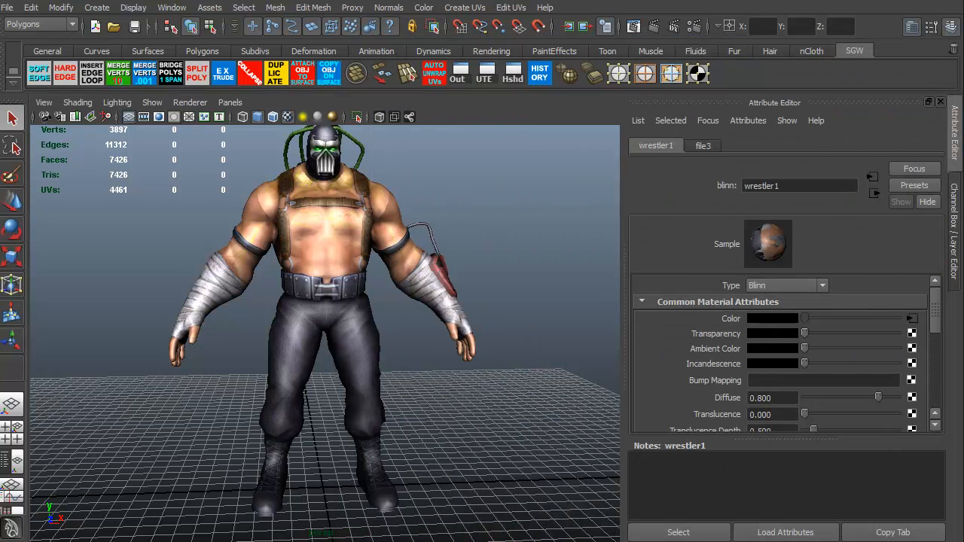
{"action": "mouse_move", "coordinate": [934, 328]}
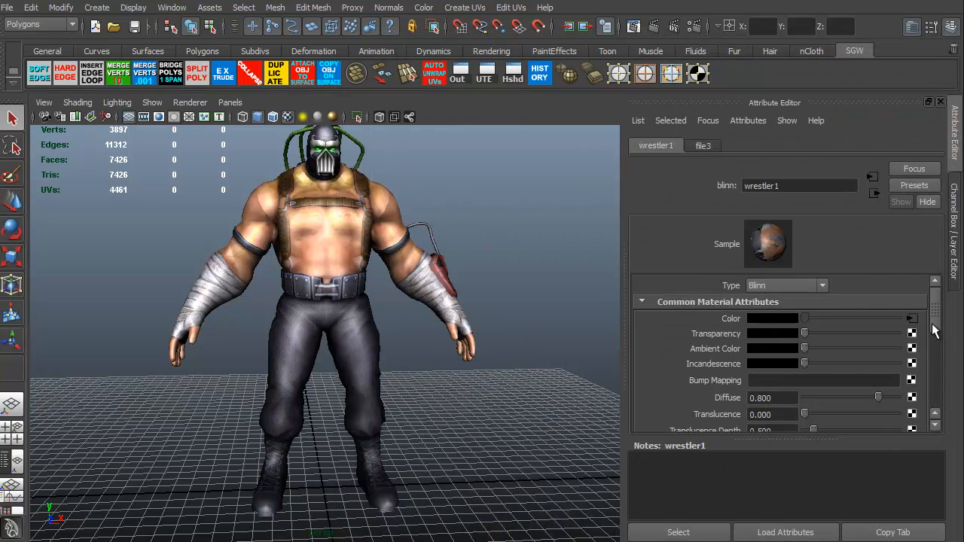
Step: Map wrestler1's Bump Mapping to a File node with bump2d Use As set to Tangent Space Normals
{"action": "scroll", "scroll_direction": "down", "scroll_amount": 3}
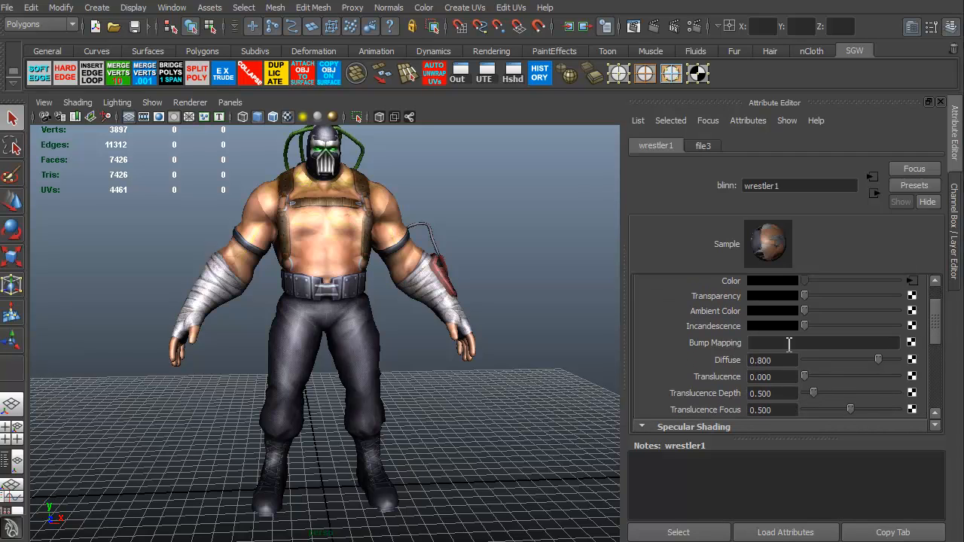
{"action": "mouse_move", "coordinate": [911, 347]}
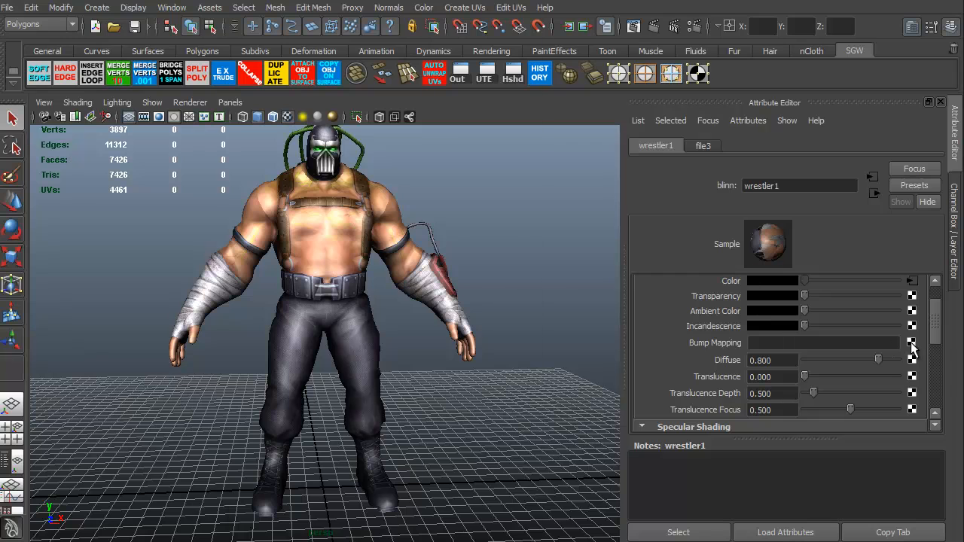
{"action": "left_click", "coordinate": [913, 344]}
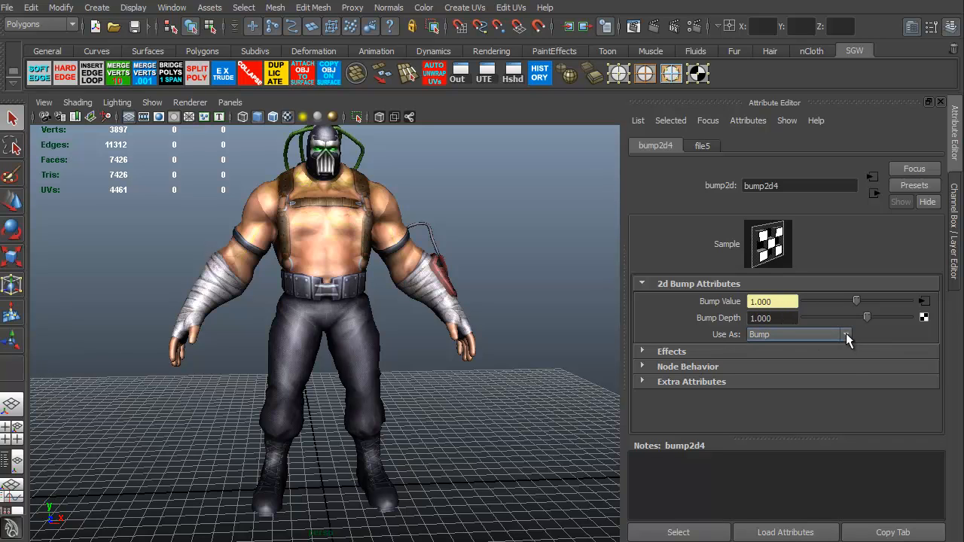
{"action": "left_click", "coordinate": [846, 335]}
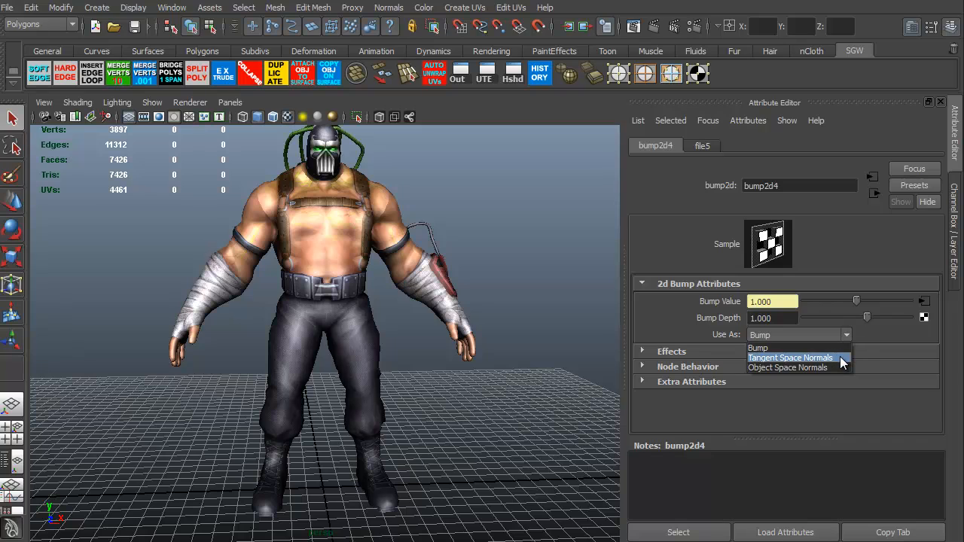
{"action": "left_click", "coordinate": [790, 357]}
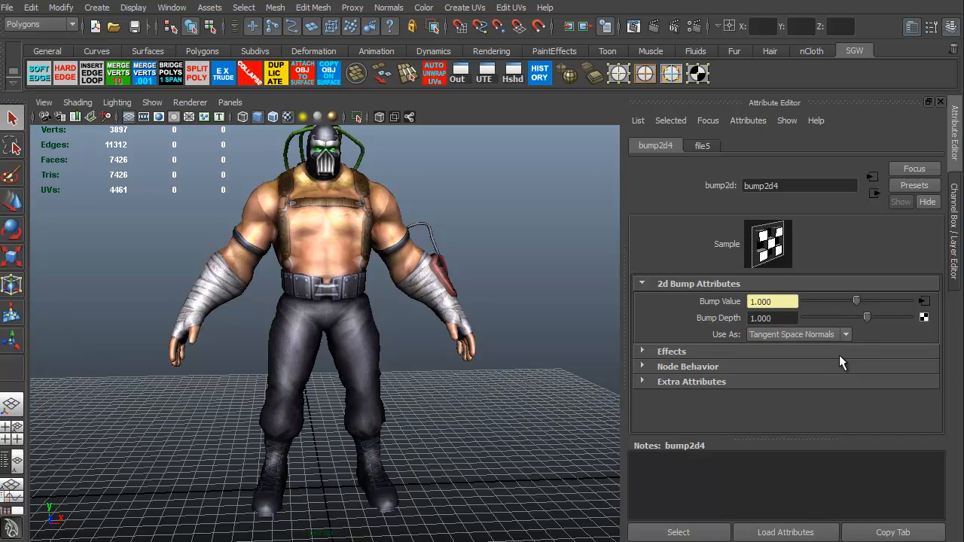
{"action": "mouse_move", "coordinate": [767, 310]}
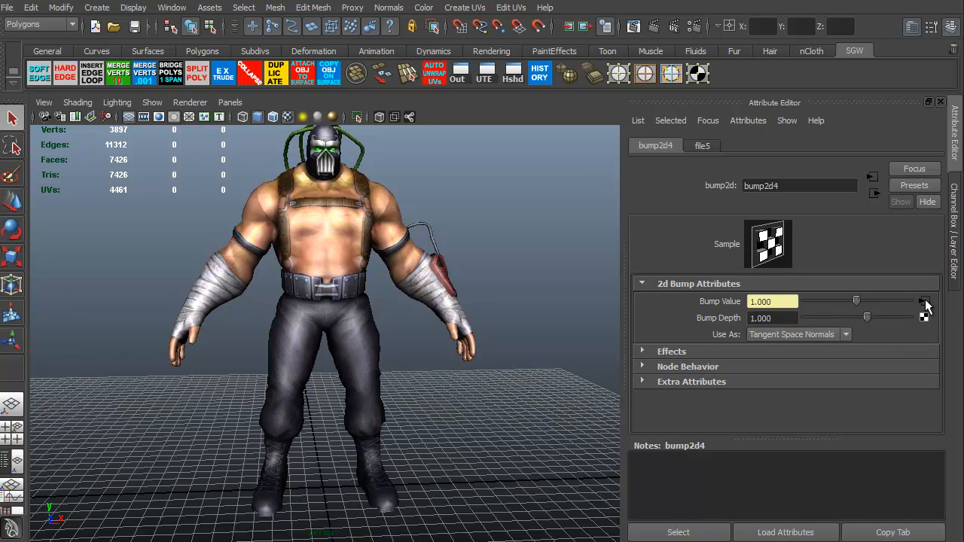
Step: Load Bane_head_n.TGA into the bump's file texture node as the normal map
{"action": "left_click", "coordinate": [702, 144]}
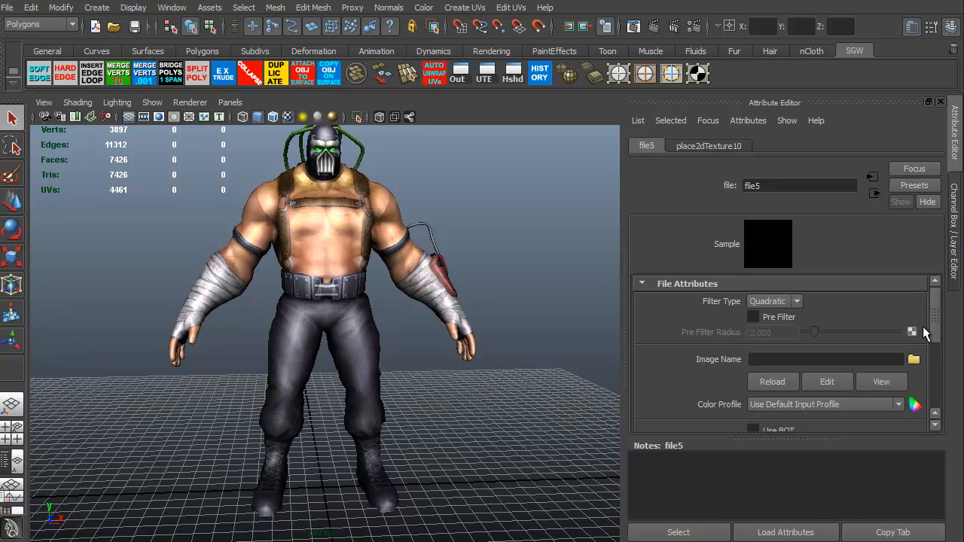
{"action": "left_click", "coordinate": [913, 359]}
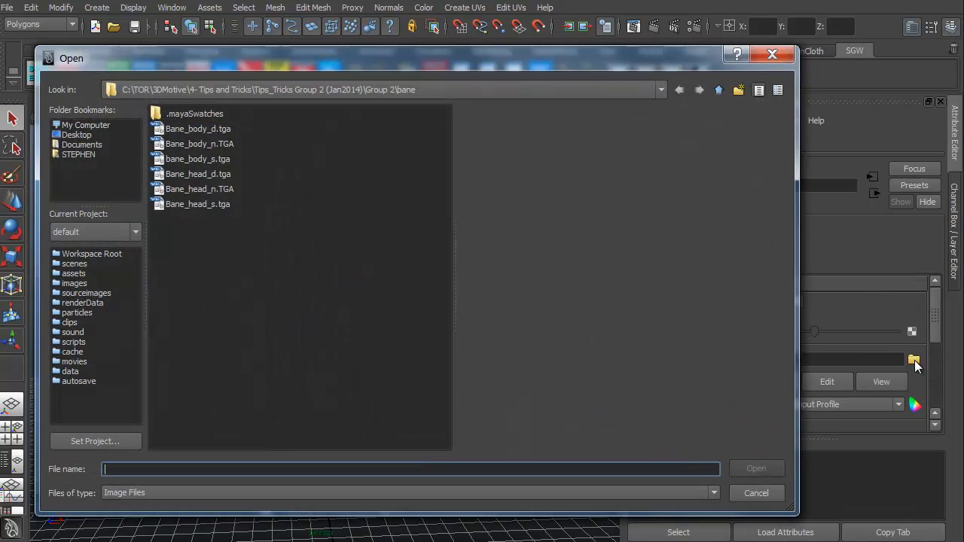
{"action": "left_click", "coordinate": [199, 189]}
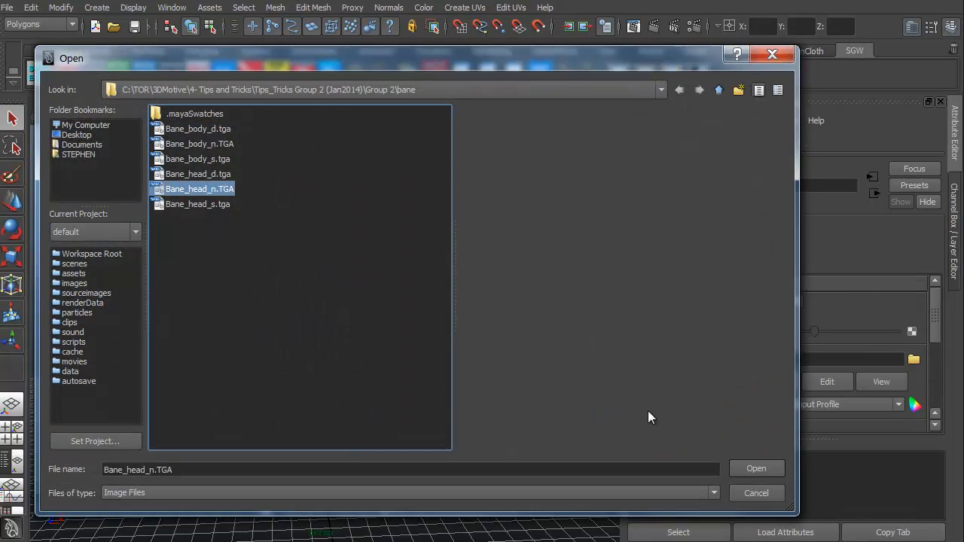
{"action": "left_click", "coordinate": [756, 467]}
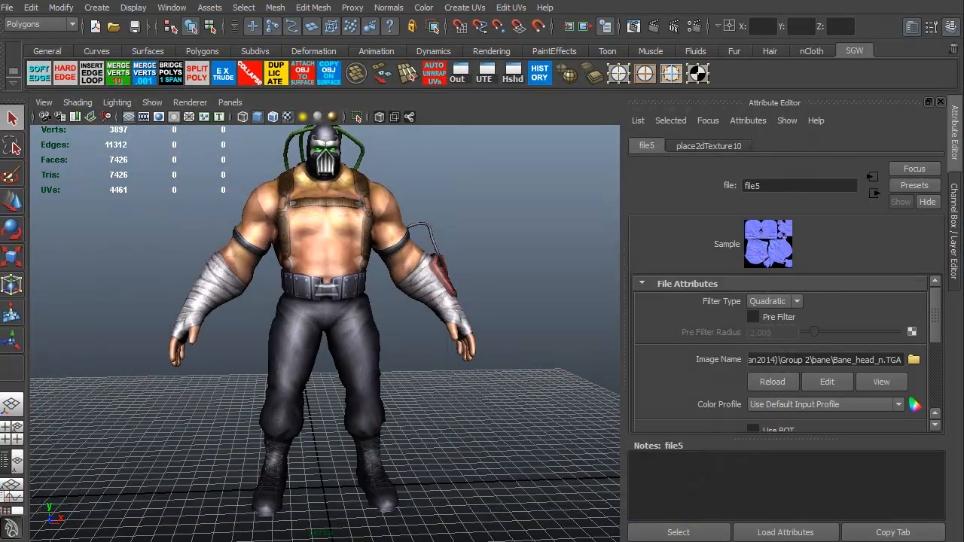
Step: Map wrestler1's Specular Color to a File node loading Bane_head_s.tga
{"action": "left_click", "coordinate": [655, 144]}
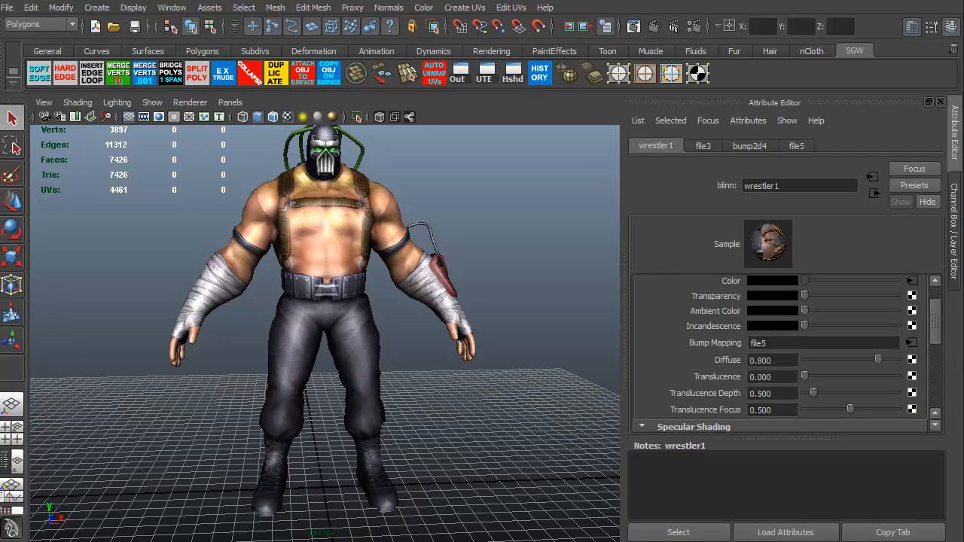
{"action": "scroll", "scroll_direction": "down", "scroll_amount": 3}
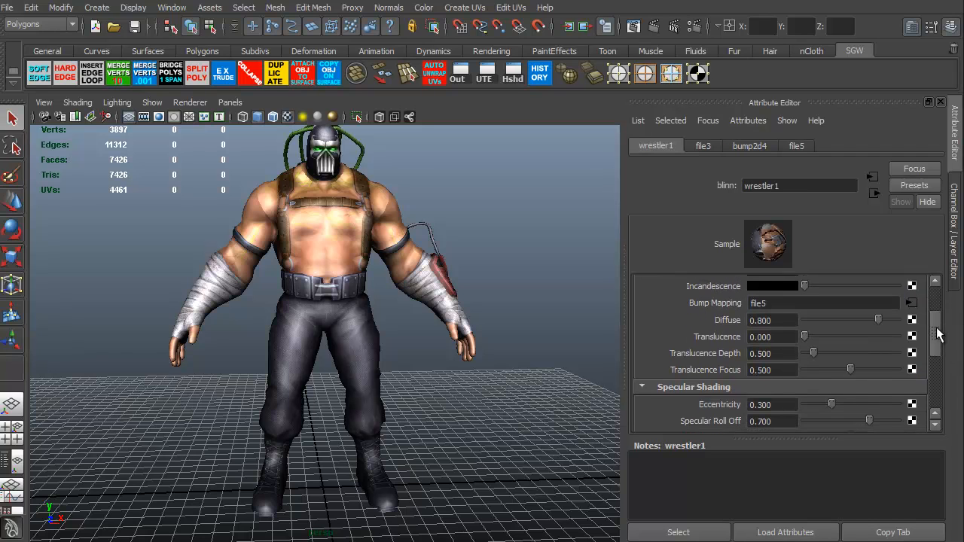
{"action": "scroll", "scroll_direction": "down", "scroll_amount": 3}
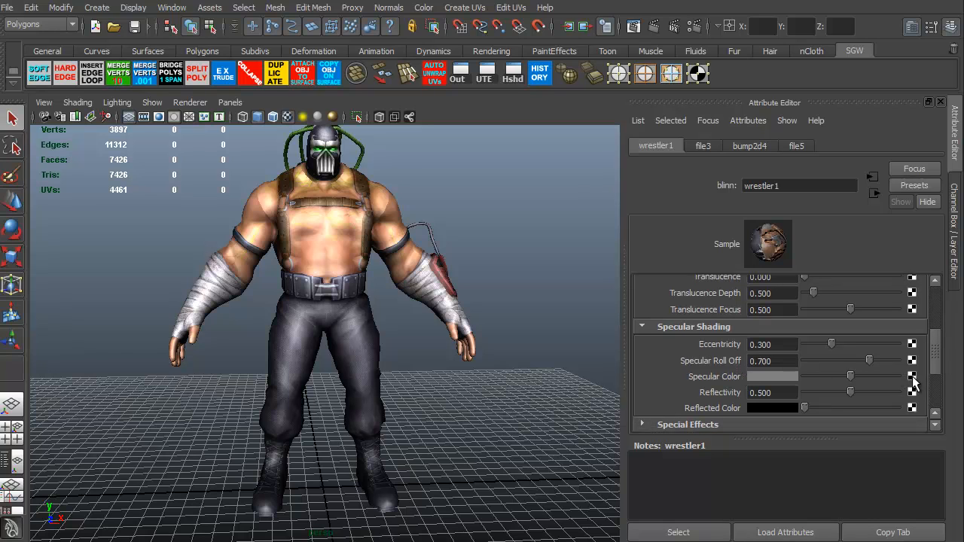
{"action": "left_click", "coordinate": [913, 377]}
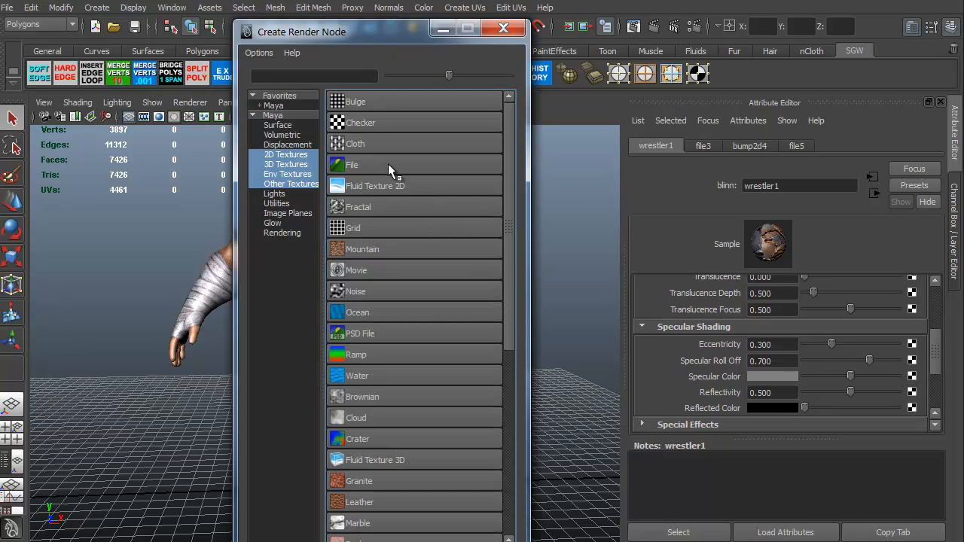
{"action": "left_click", "coordinate": [352, 165]}
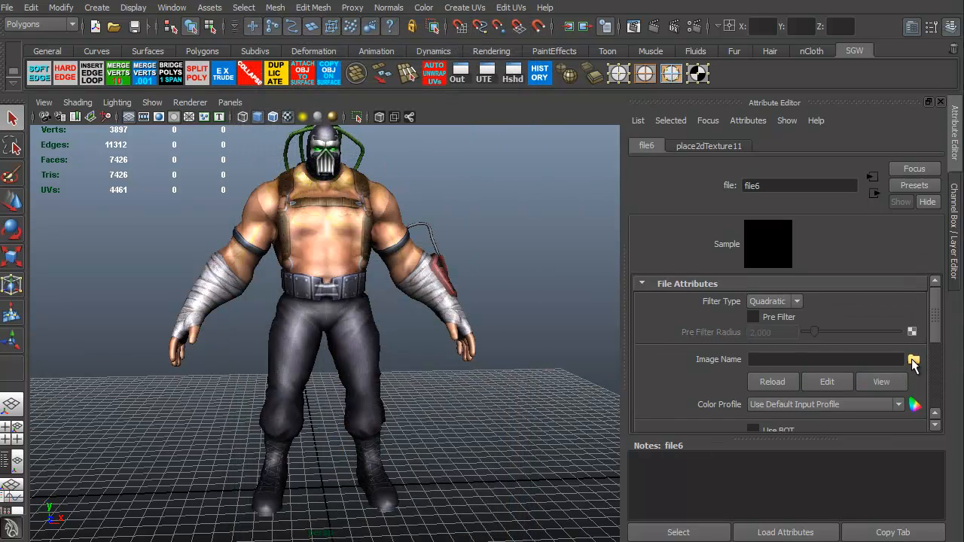
{"action": "left_click", "coordinate": [913, 359]}
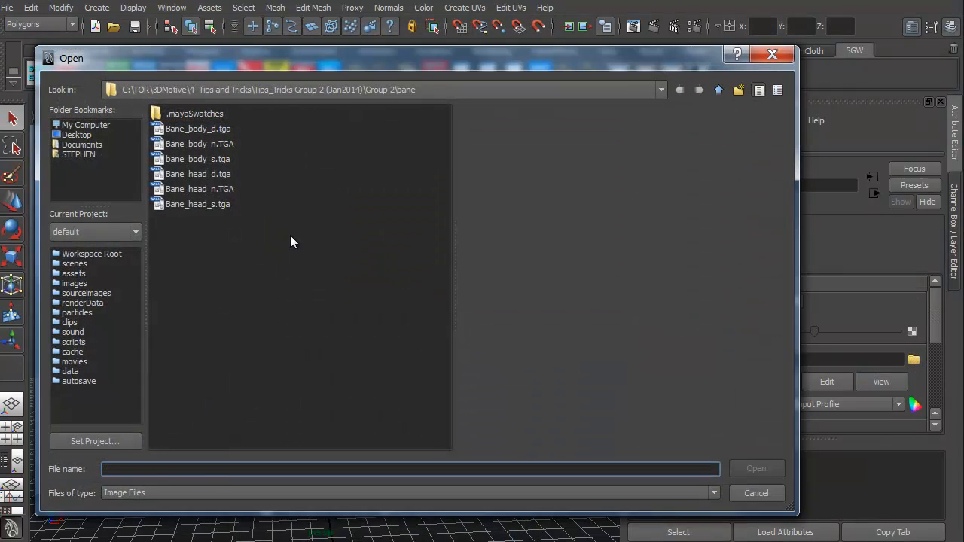
{"action": "left_click", "coordinate": [198, 205]}
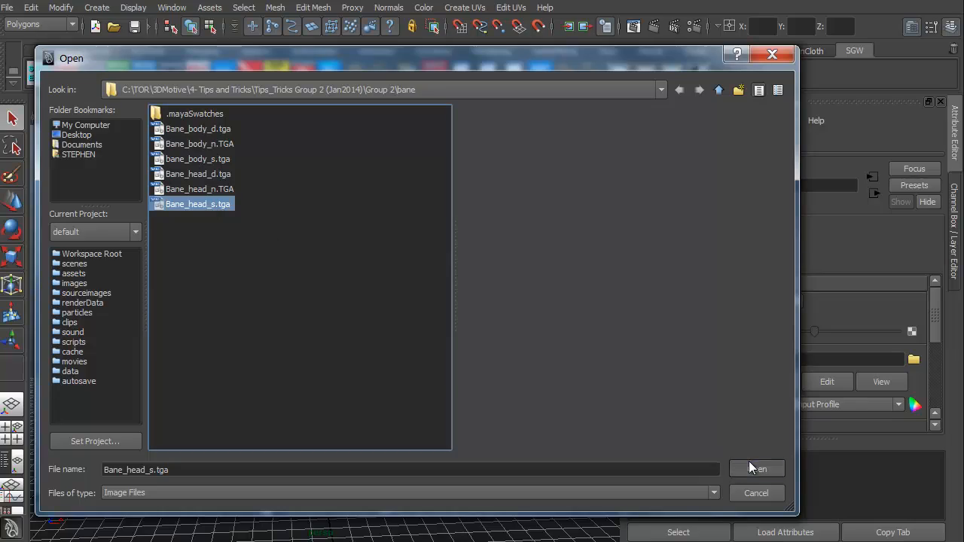
{"action": "left_click", "coordinate": [756, 468]}
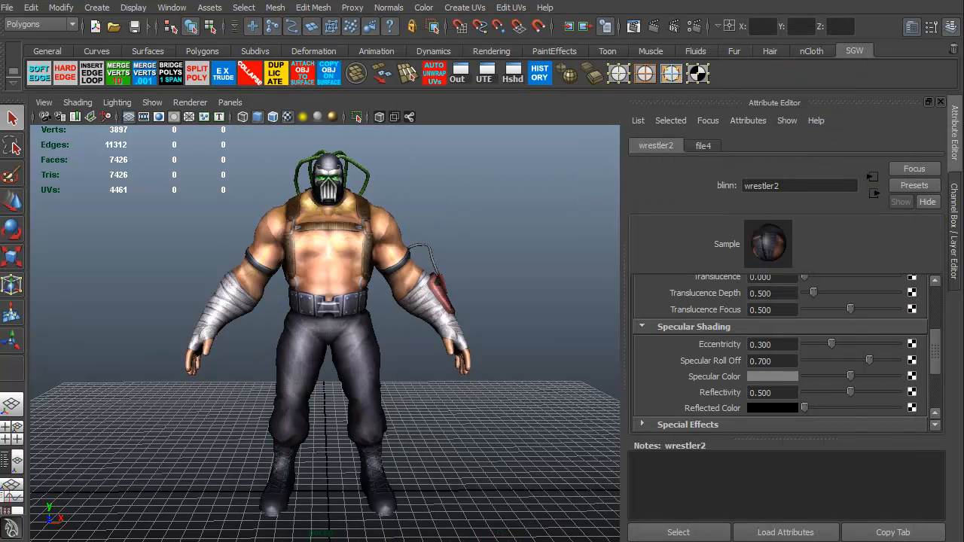
Step: Connect a tangent-space normal map loading bane_body_n.TGA as wrestler2's bump texture
{"action": "scroll", "scroll_direction": "up", "scroll_amount": 3}
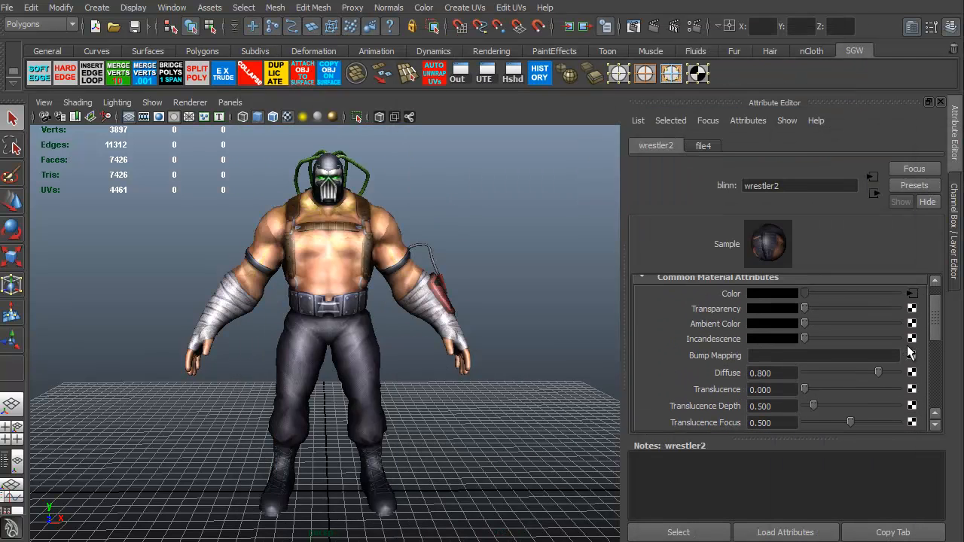
{"action": "left_click", "coordinate": [913, 356]}
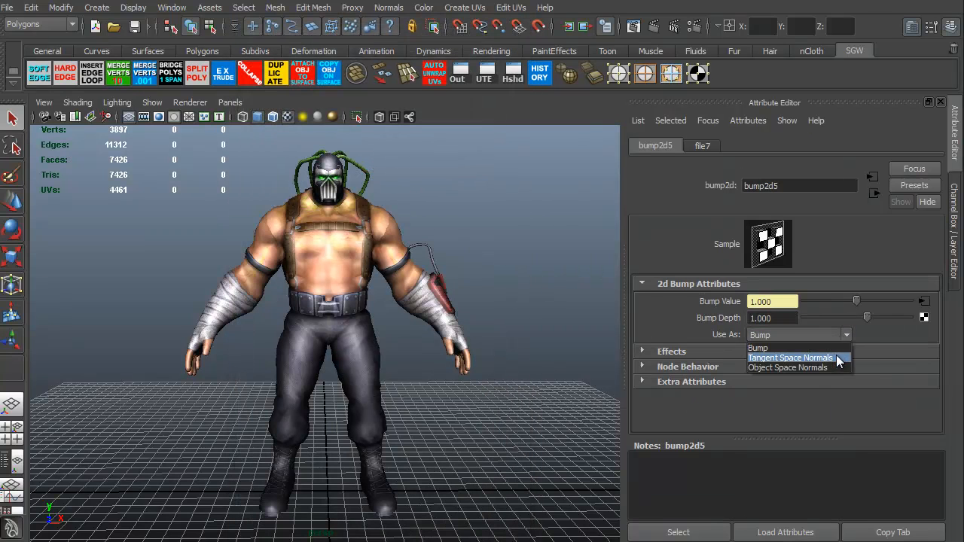
{"action": "left_click", "coordinate": [789, 357]}
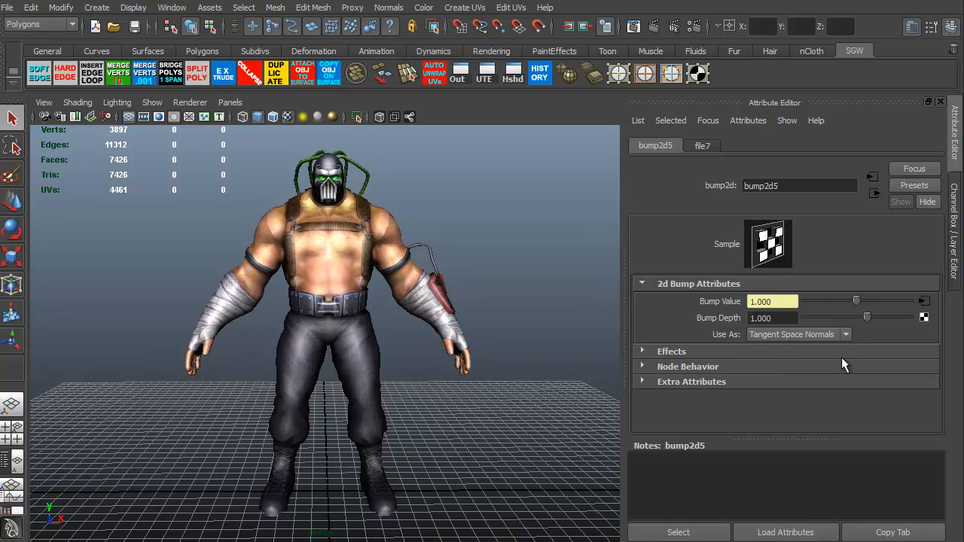
{"action": "mouse_move", "coordinate": [927, 305]}
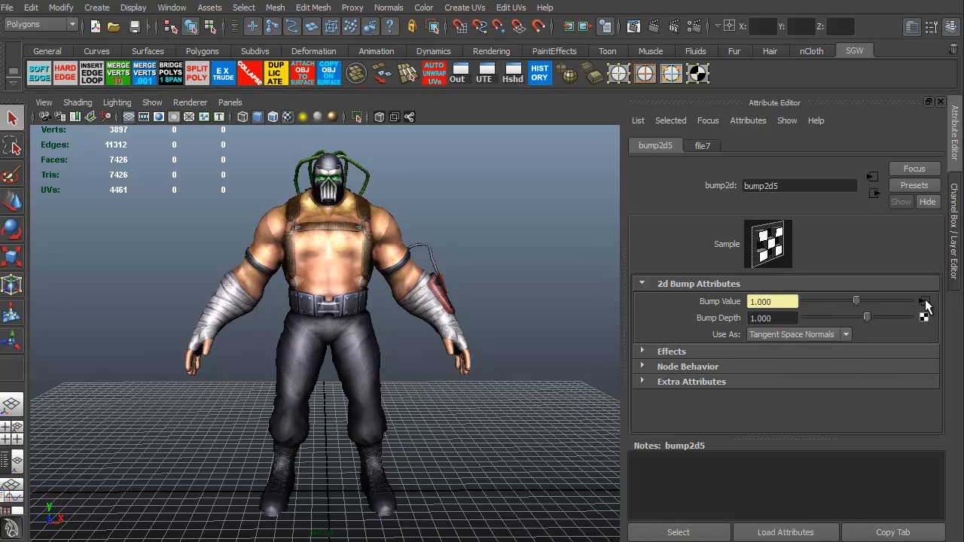
{"action": "left_click", "coordinate": [702, 145]}
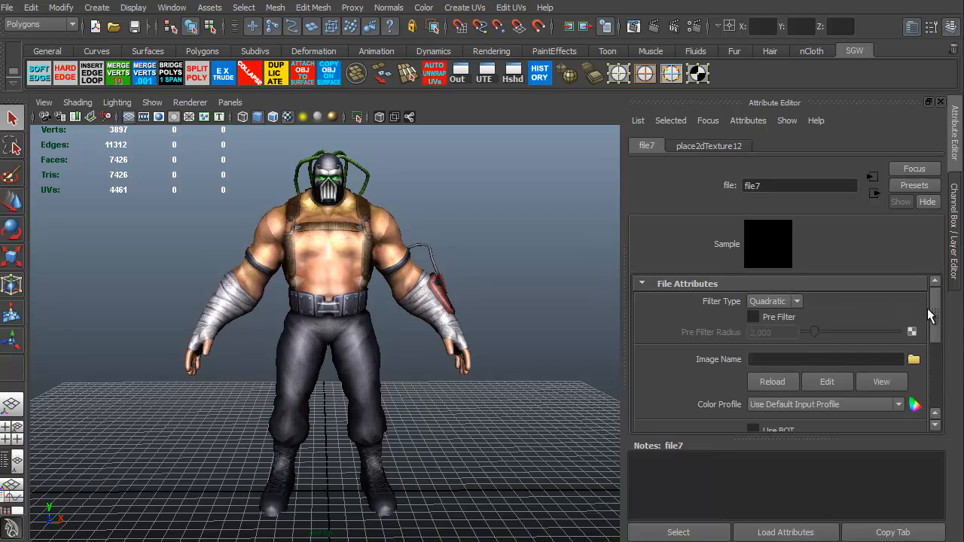
{"action": "mouse_move", "coordinate": [913, 358]}
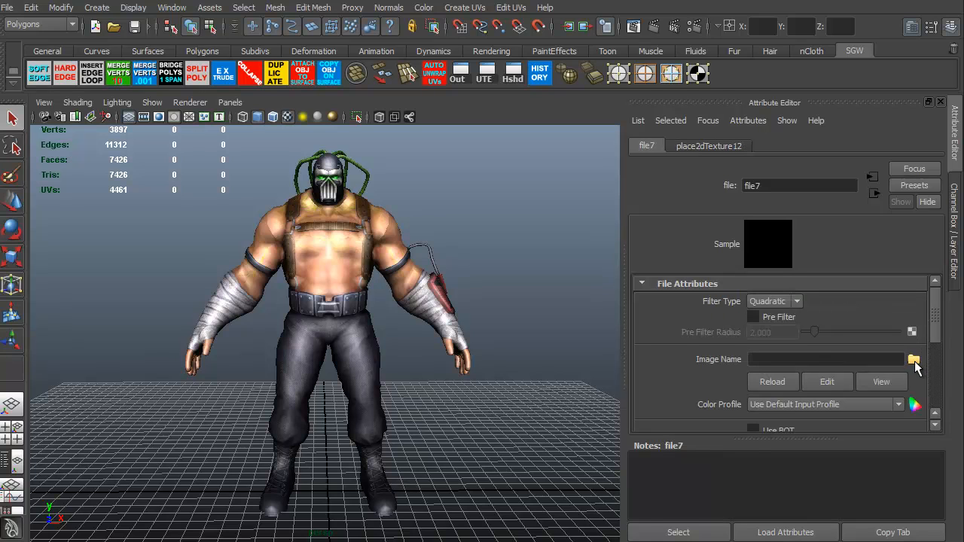
{"action": "left_click", "coordinate": [913, 359]}
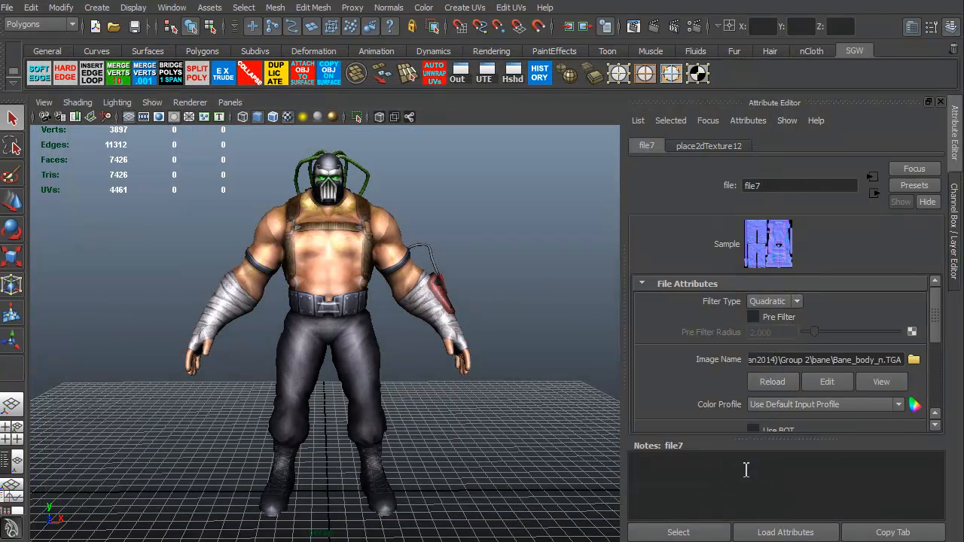
{"action": "left_click", "coordinate": [657, 145]}
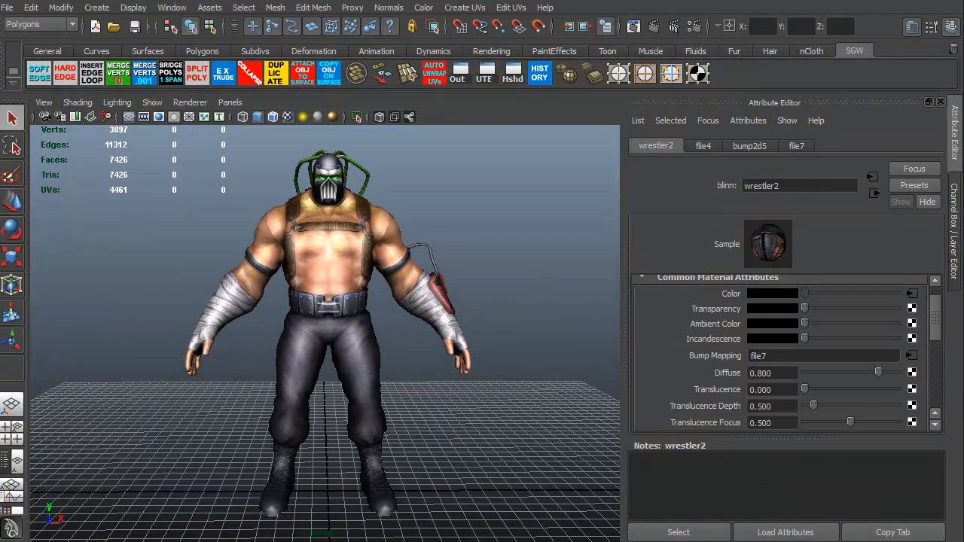
Step: Map wrestler2's Specular Color to a file texture loading bane_body_s.tga and orbit to check it
{"action": "scroll", "scroll_direction": "down", "scroll_amount": 3}
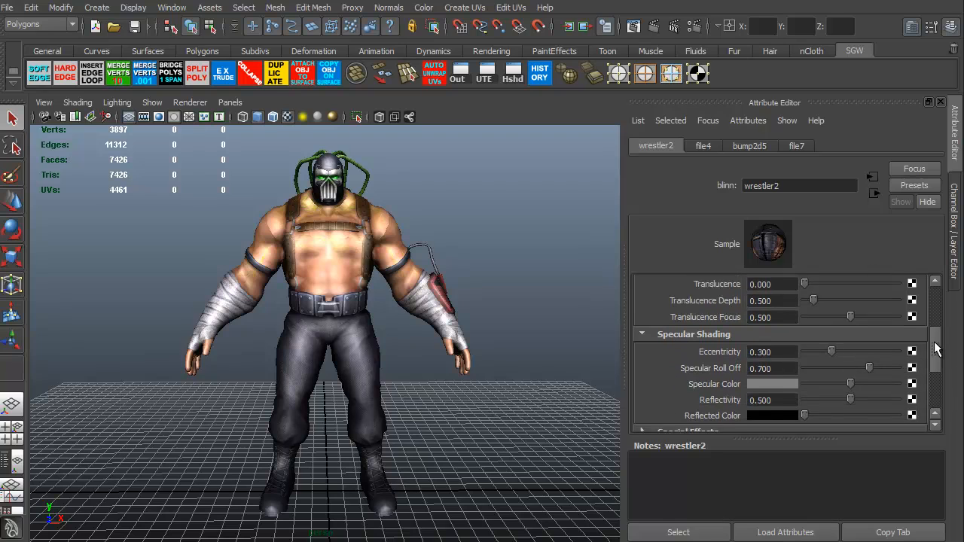
{"action": "scroll", "scroll_direction": "down", "scroll_amount": 3}
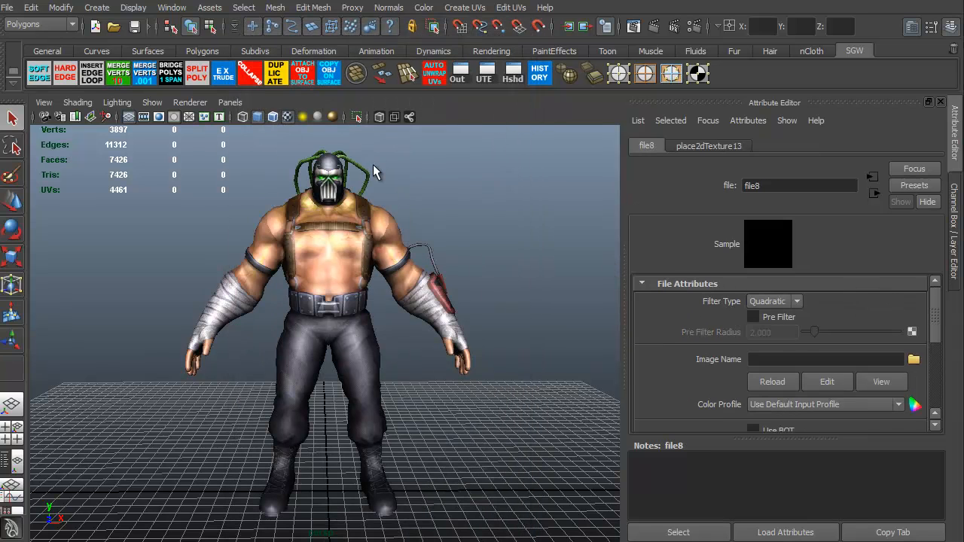
{"action": "left_click", "coordinate": [913, 358]}
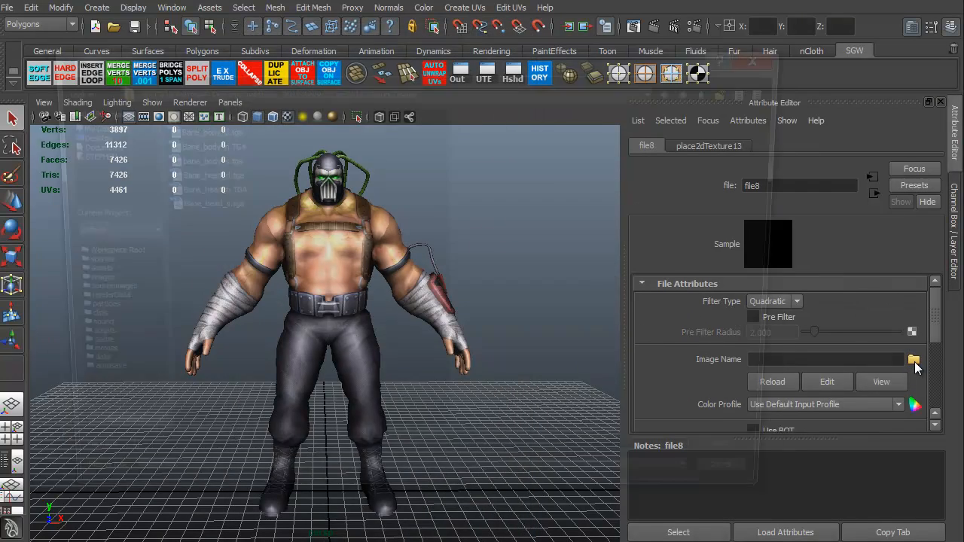
{"action": "left_click", "coordinate": [913, 359]}
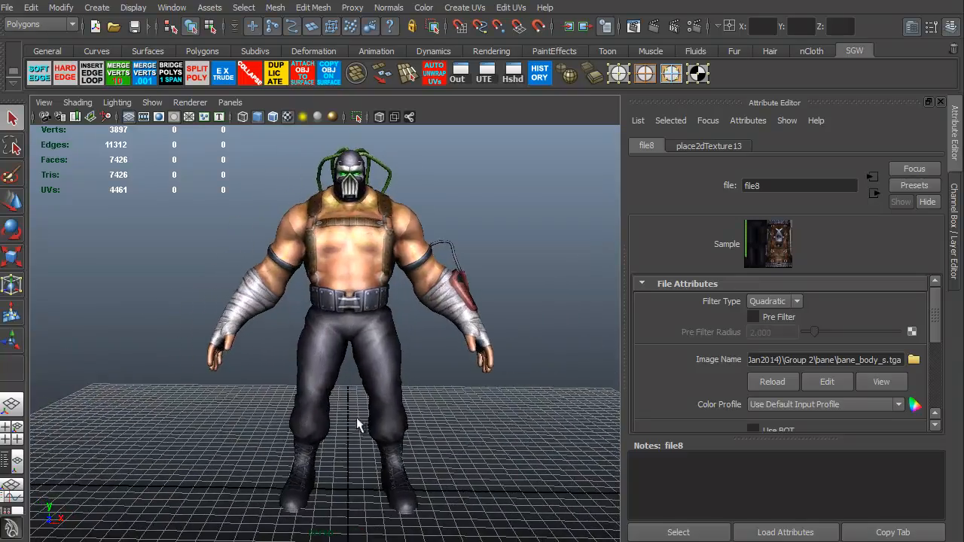
{"action": "left_click_drag", "start_coordinate": [358, 422], "coordinate": [337, 407]}
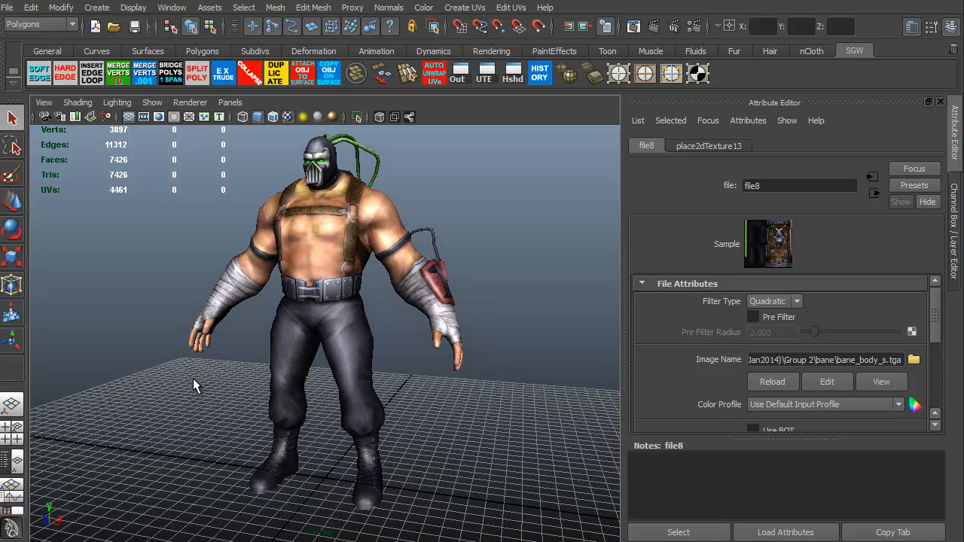
{"action": "mouse_move", "coordinate": [214, 420]}
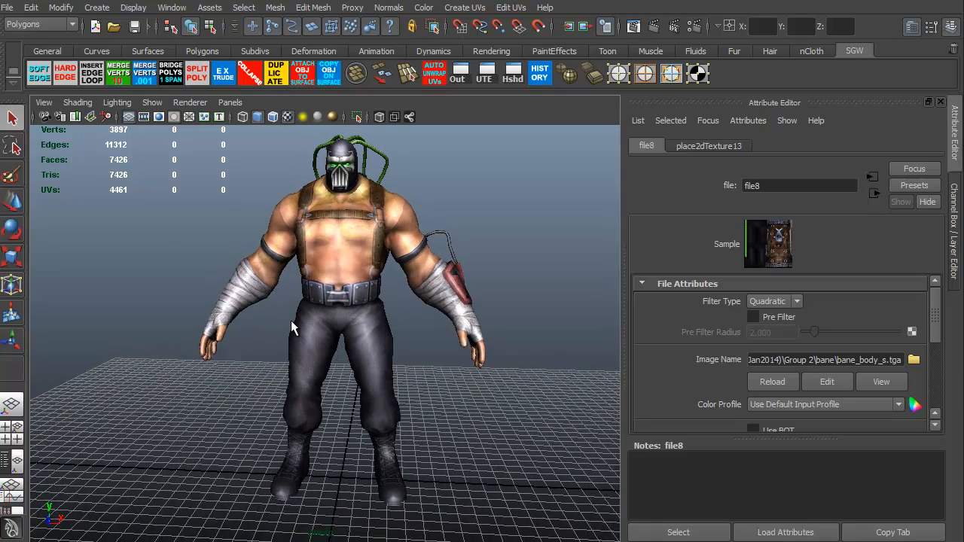
{"action": "mouse_move", "coordinate": [189, 102]}
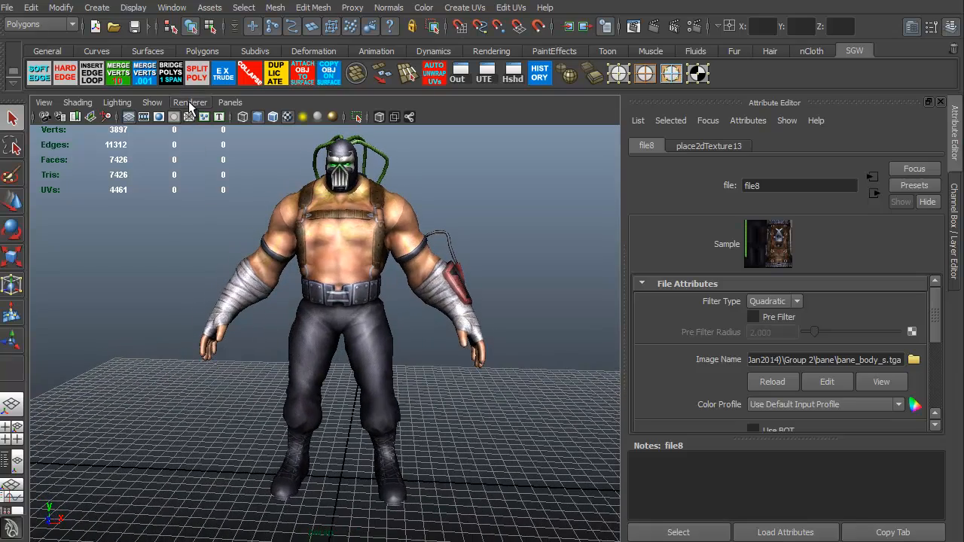
Step: Switch the viewport to High Quality Rendering and orbit to inspect the textured detail
{"action": "left_click", "coordinate": [190, 103]}
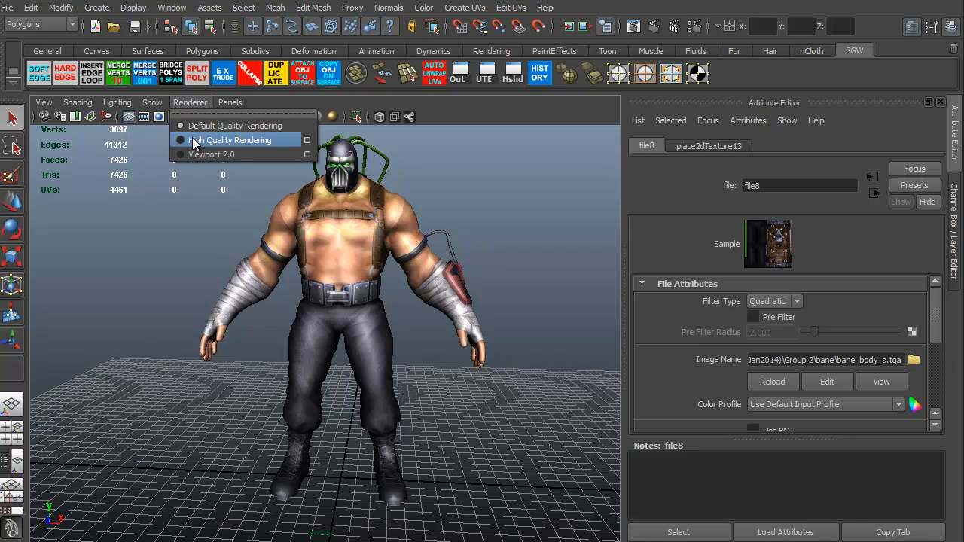
{"action": "left_click", "coordinate": [234, 140]}
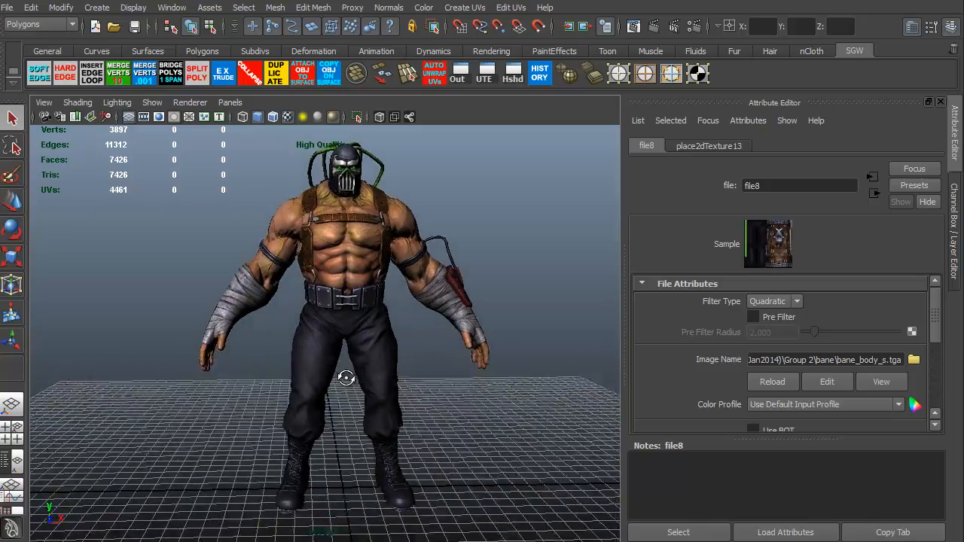
{"action": "left_click_drag", "start_coordinate": [347, 377], "coordinate": [581, 390]}
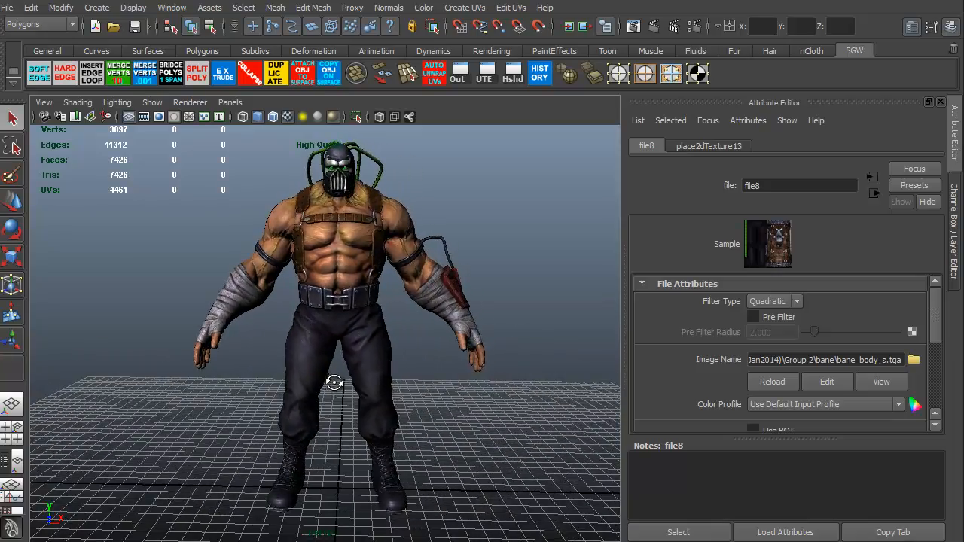
{"action": "left_click_drag", "start_coordinate": [335, 382], "coordinate": [194, 454]}
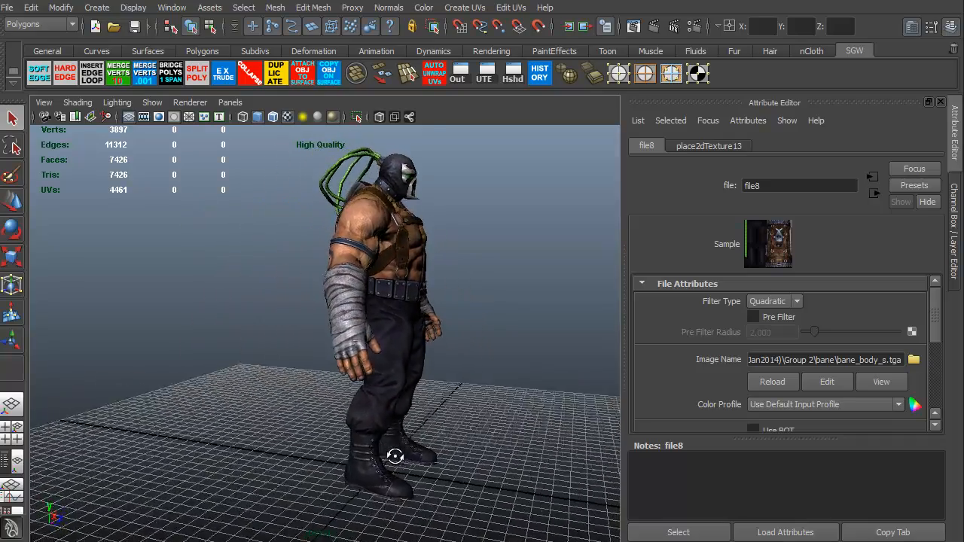
{"action": "left_click_drag", "start_coordinate": [395, 451], "coordinate": [223, 473]}
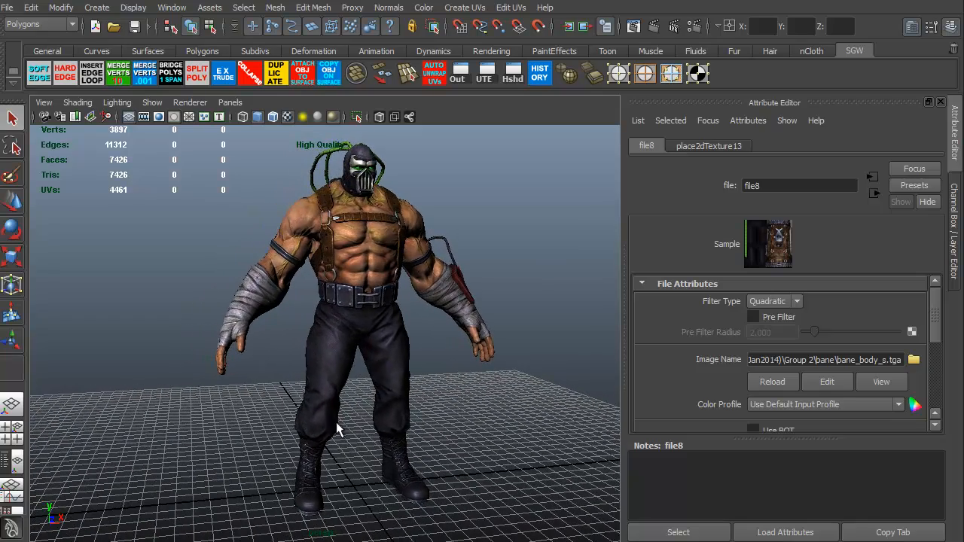
{"action": "left_click", "coordinate": [189, 102]}
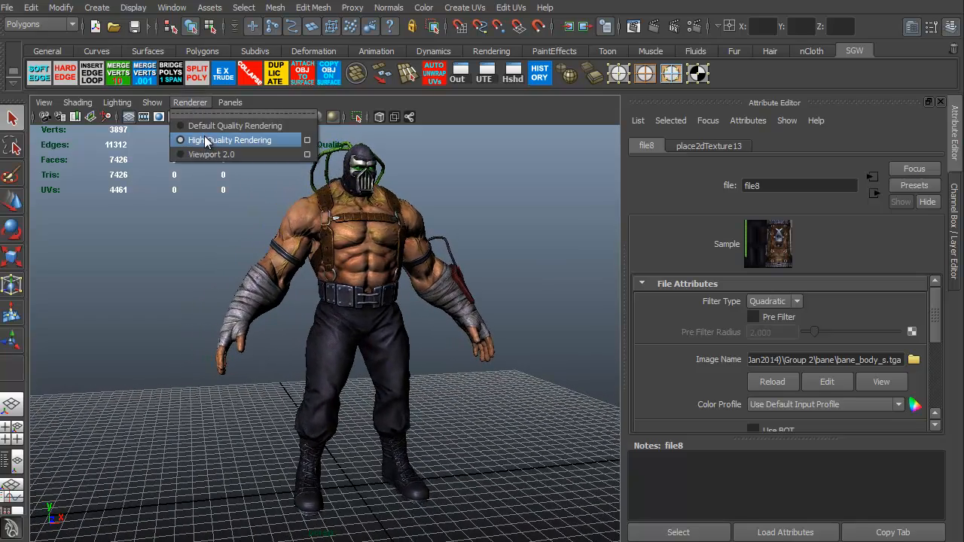
{"action": "left_click", "coordinate": [238, 140]}
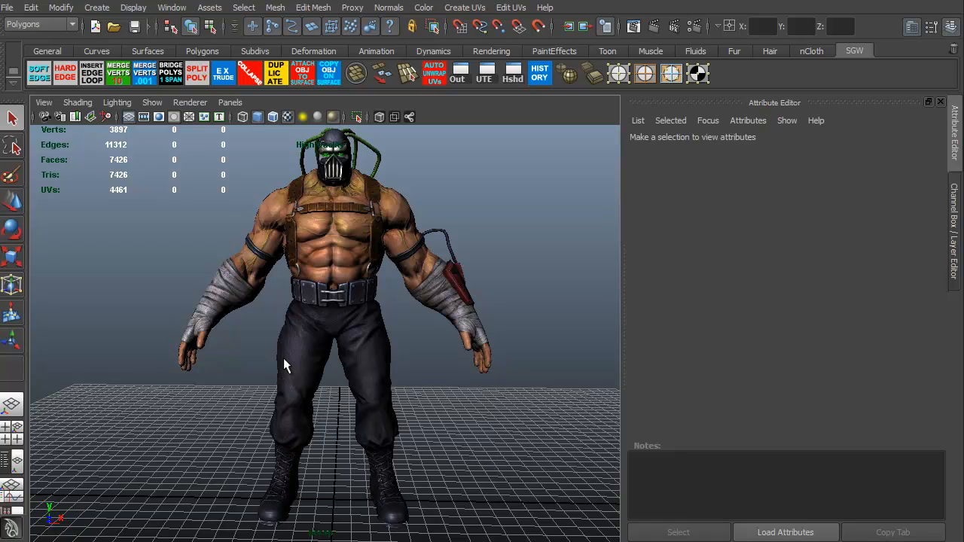
{"action": "mouse_move", "coordinate": [360, 226]}
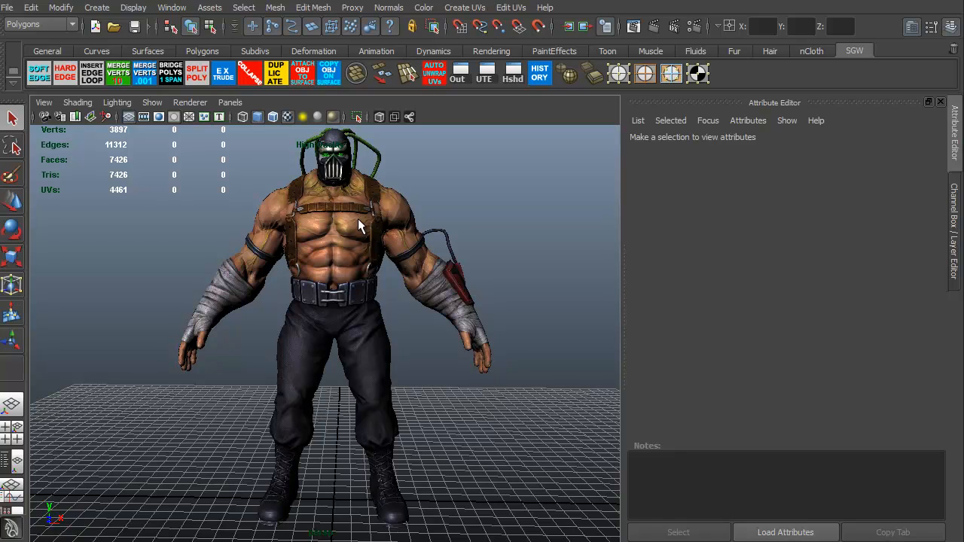
{"action": "mouse_move", "coordinate": [192, 118]}
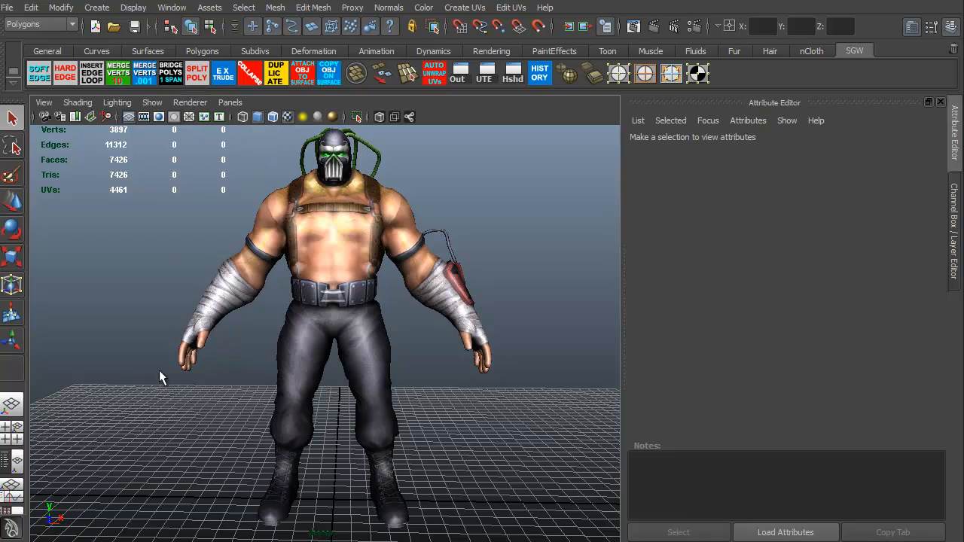
{"action": "left_click_drag", "start_coordinate": [158, 376], "coordinate": [361, 403]}
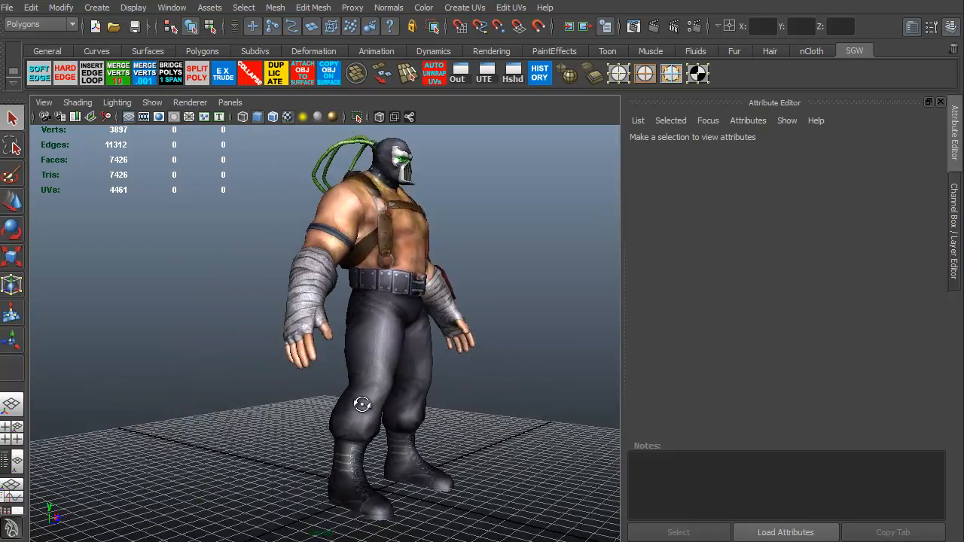
{"action": "left_click_drag", "start_coordinate": [362, 404], "coordinate": [268, 431]}
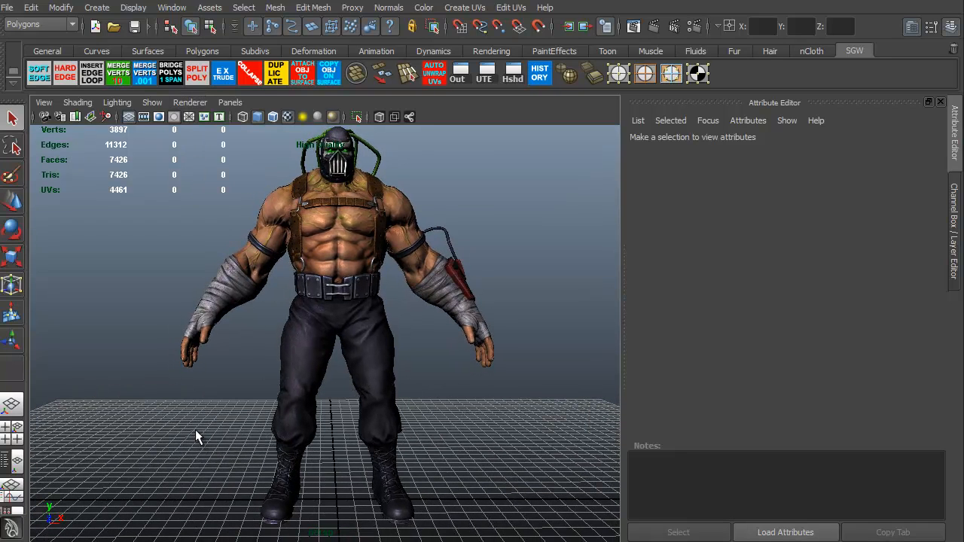
{"action": "mouse_move", "coordinate": [82, 108]}
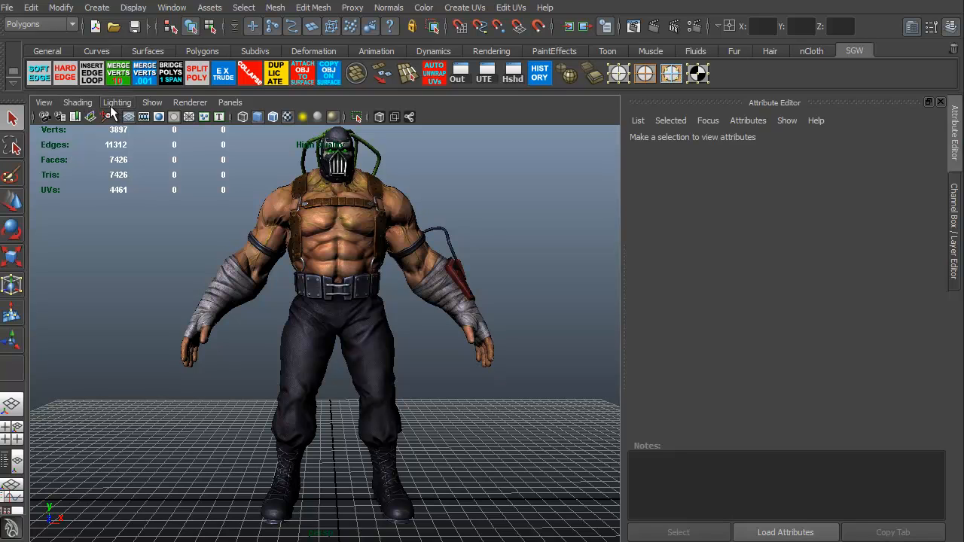
{"action": "left_click", "coordinate": [78, 102]}
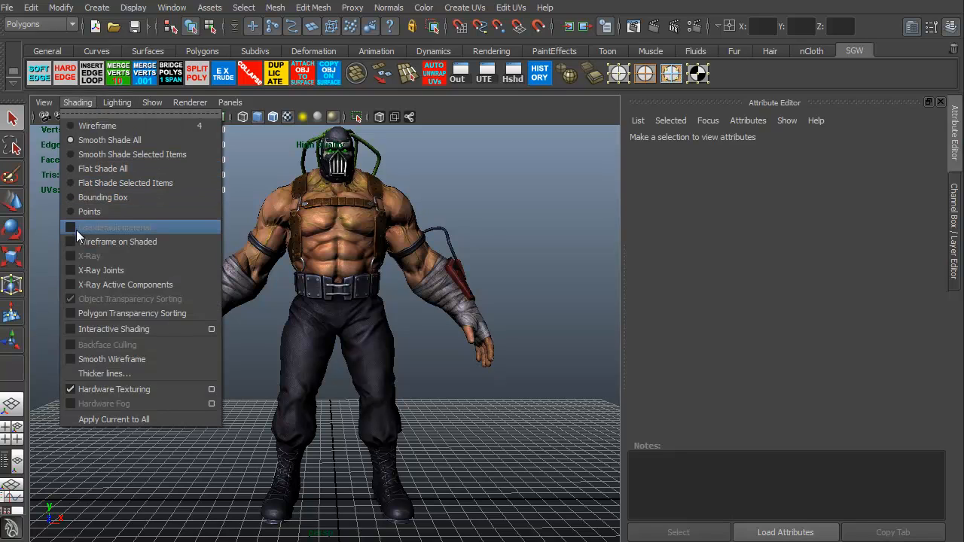
{"action": "left_click", "coordinate": [117, 241]}
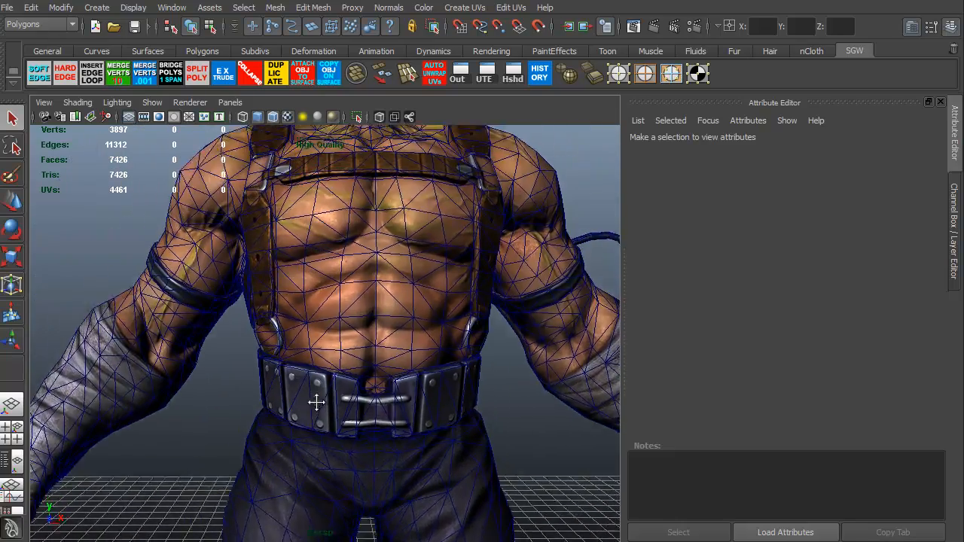
{"action": "left_click_drag", "start_coordinate": [317, 404], "coordinate": [285, 440]}
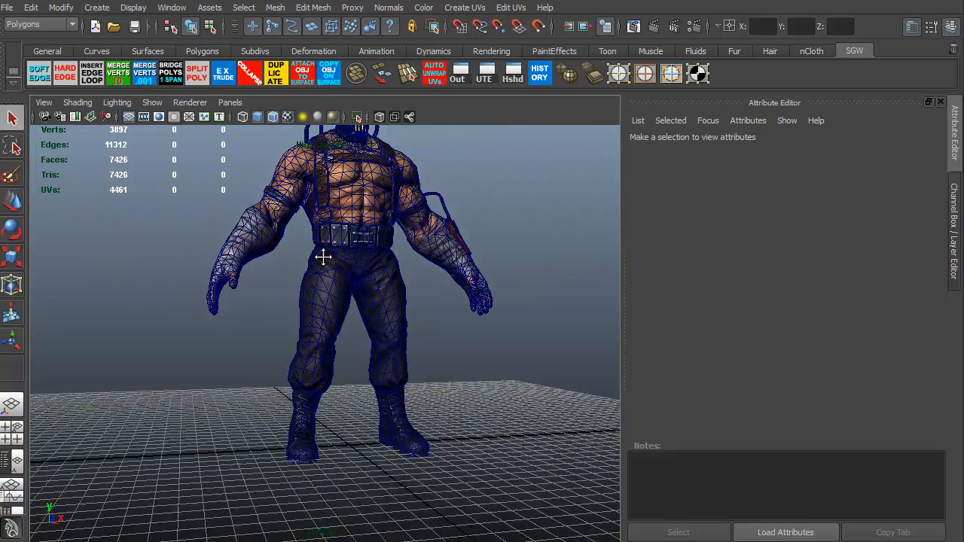
{"action": "left_click", "coordinate": [77, 102]}
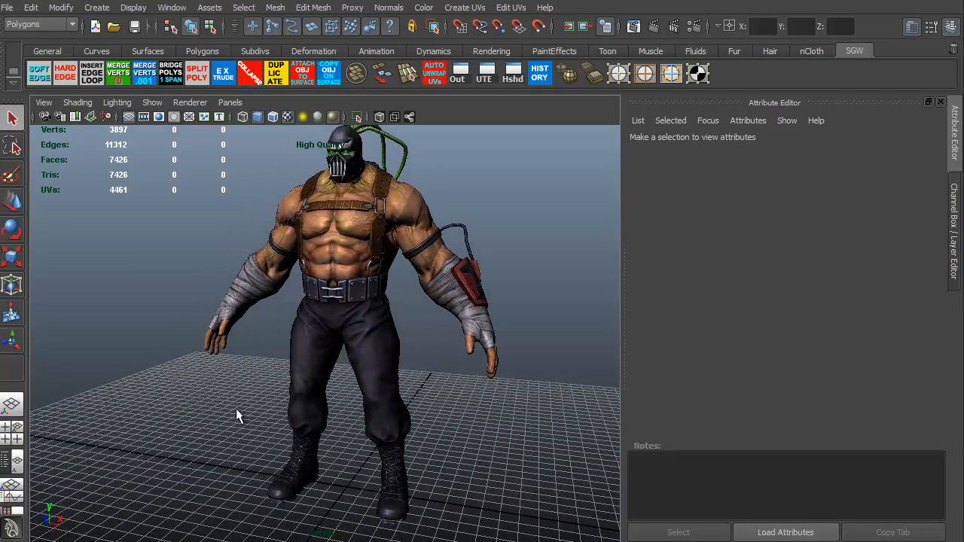
{"action": "left_click_drag", "start_coordinate": [238, 415], "coordinate": [449, 425]}
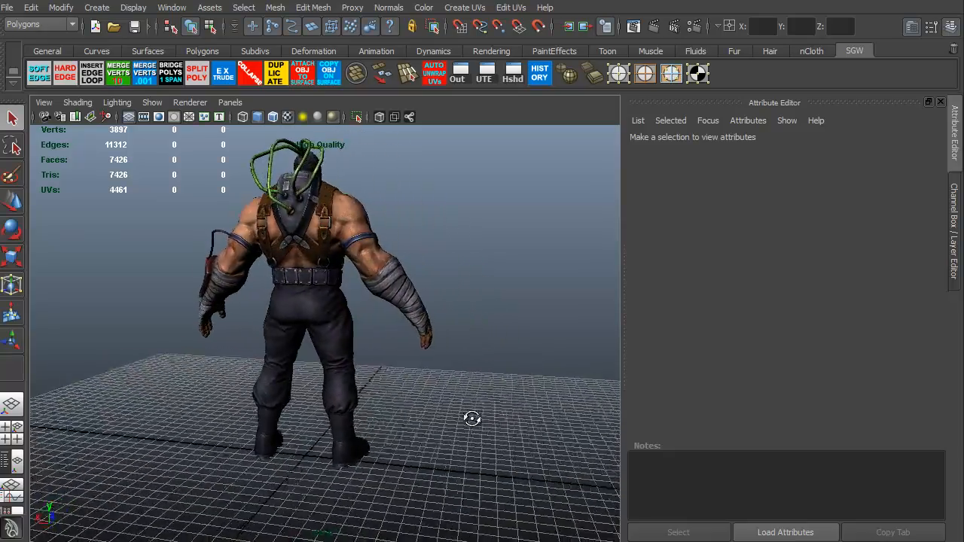
{"action": "left_click_drag", "start_coordinate": [473, 418], "coordinate": [280, 419]}
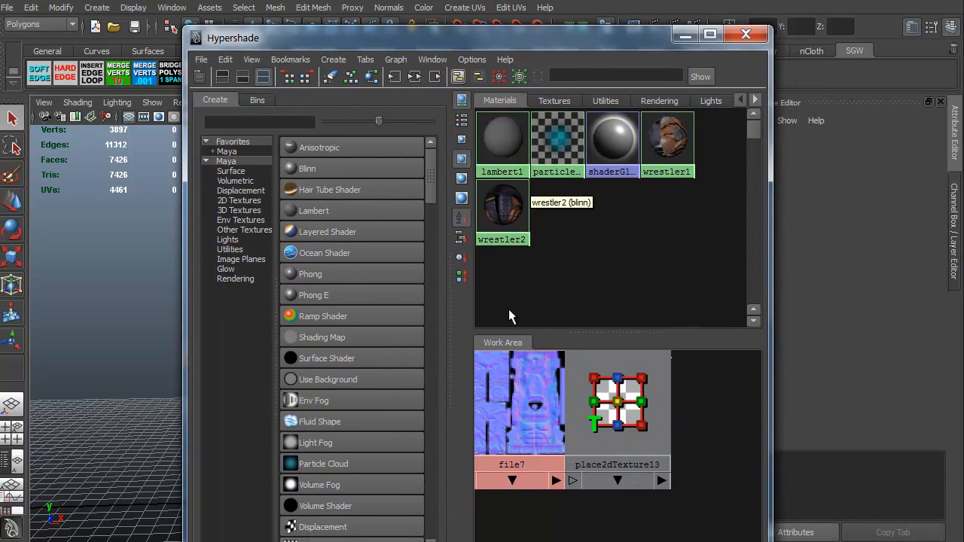
{"action": "mouse_move", "coordinate": [666, 138]}
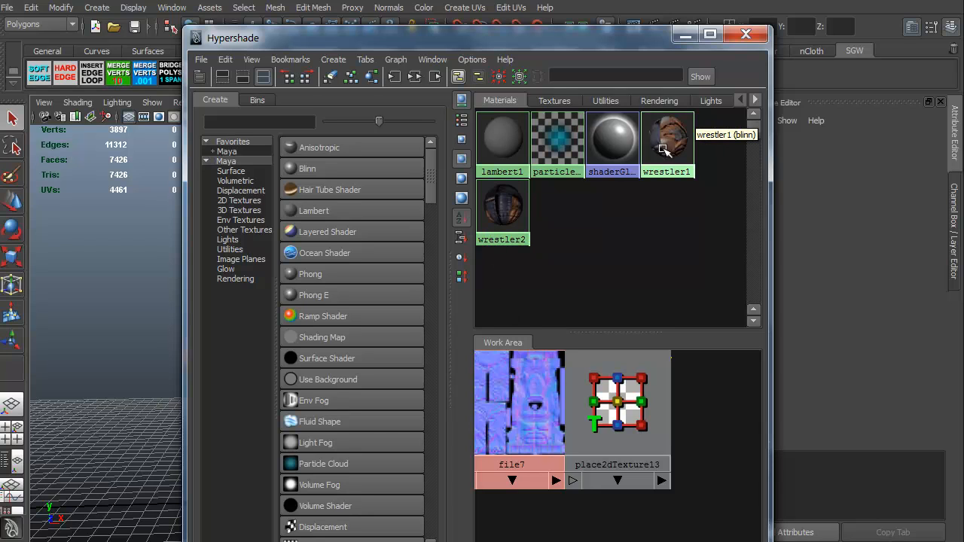